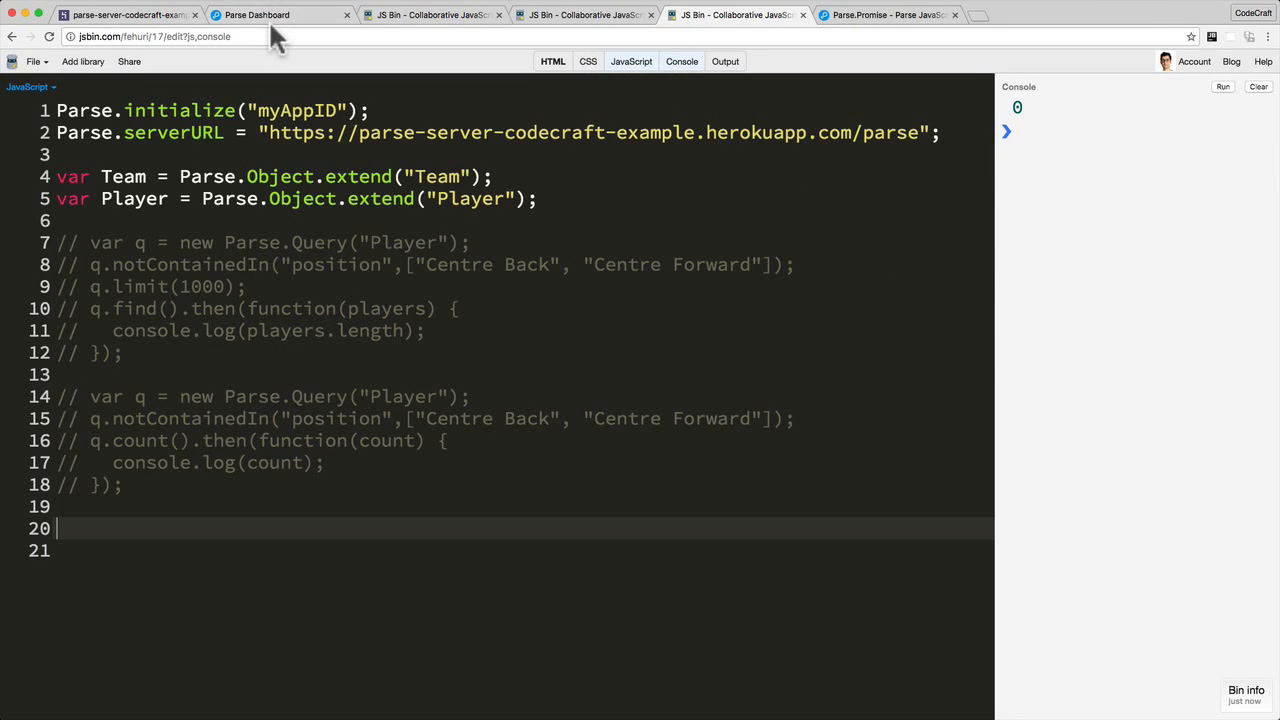
- Review the Player class columns in Parse Dashboard, scrolling across position, name and contractUntil
click(256, 14)
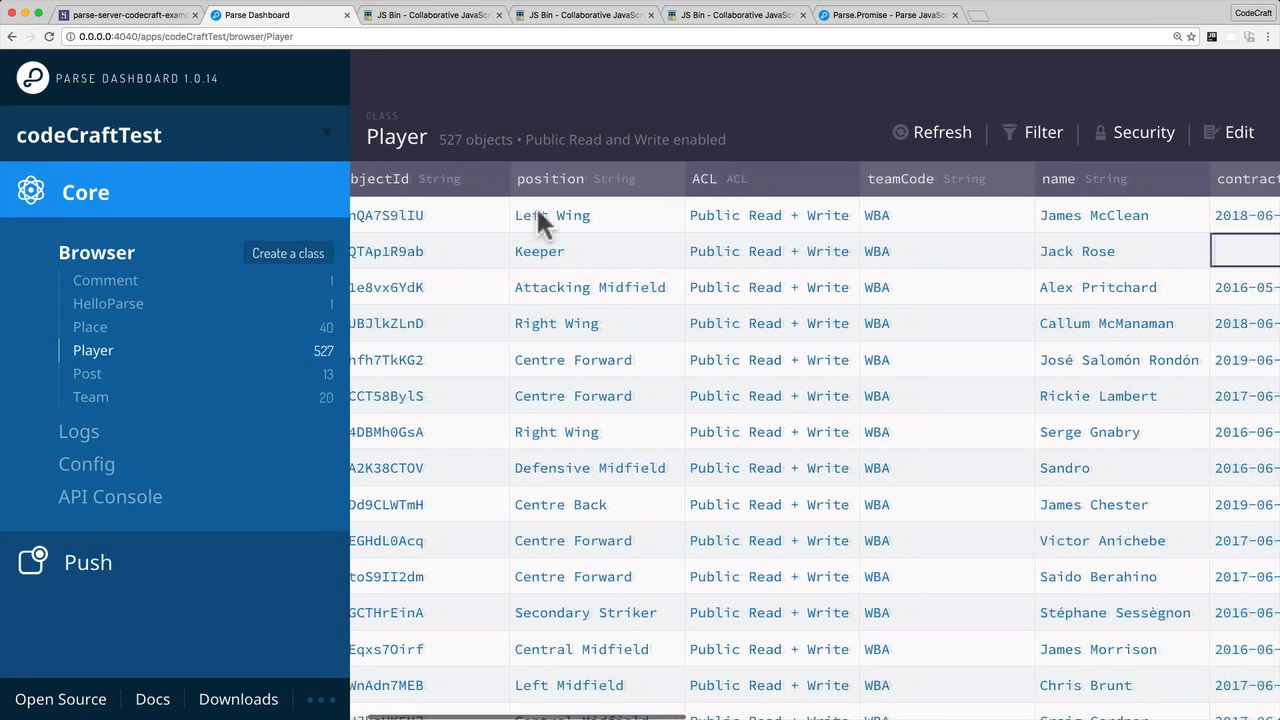
scroll(right, 3)
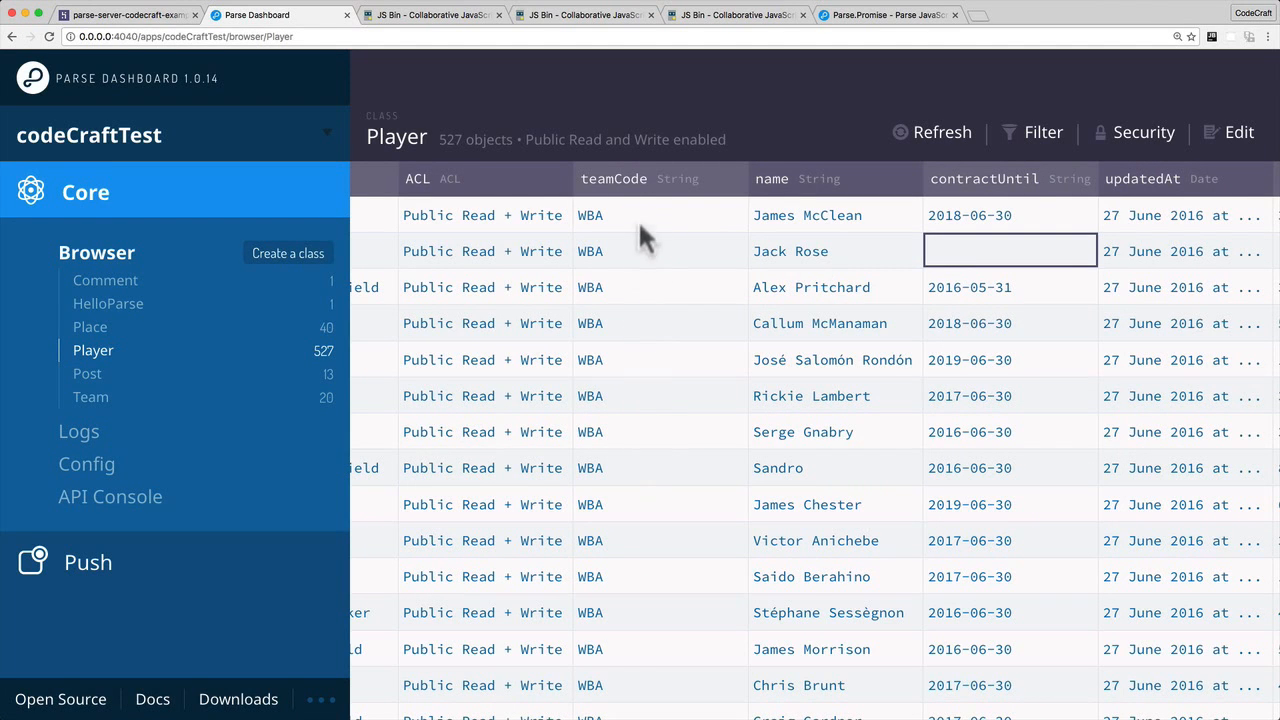
scroll(right, 3)
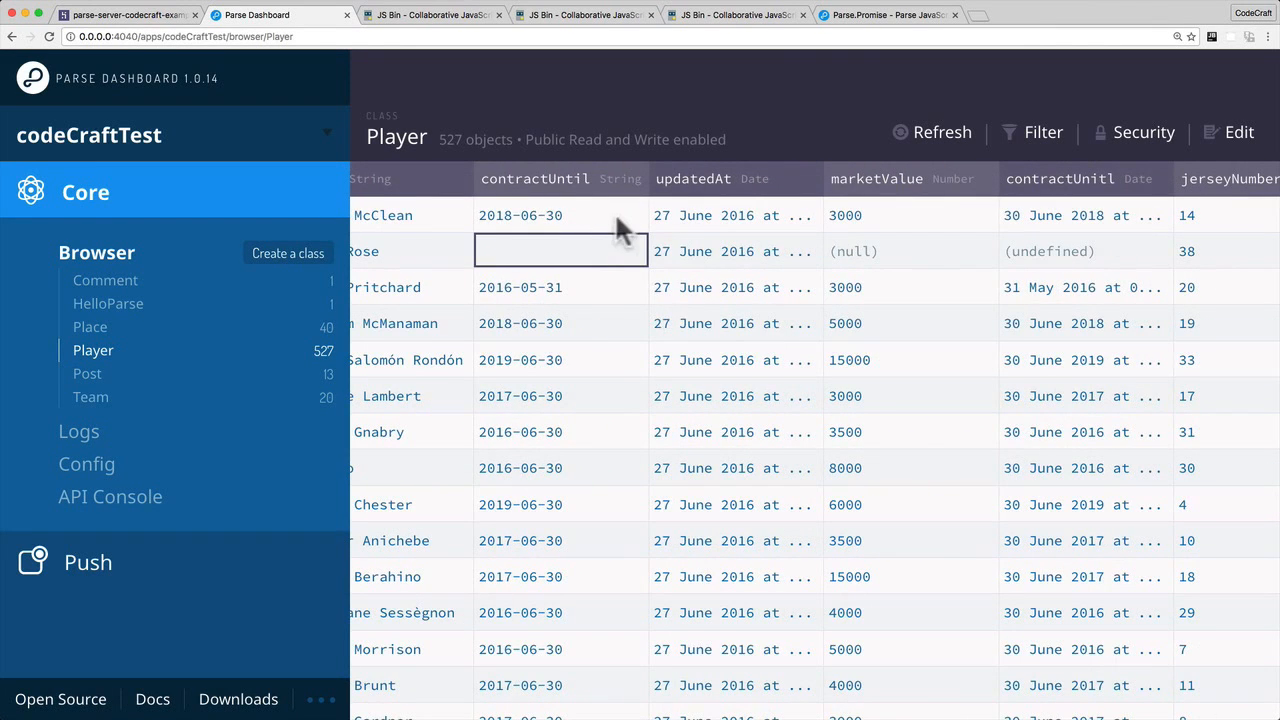
mouse_move(924, 320)
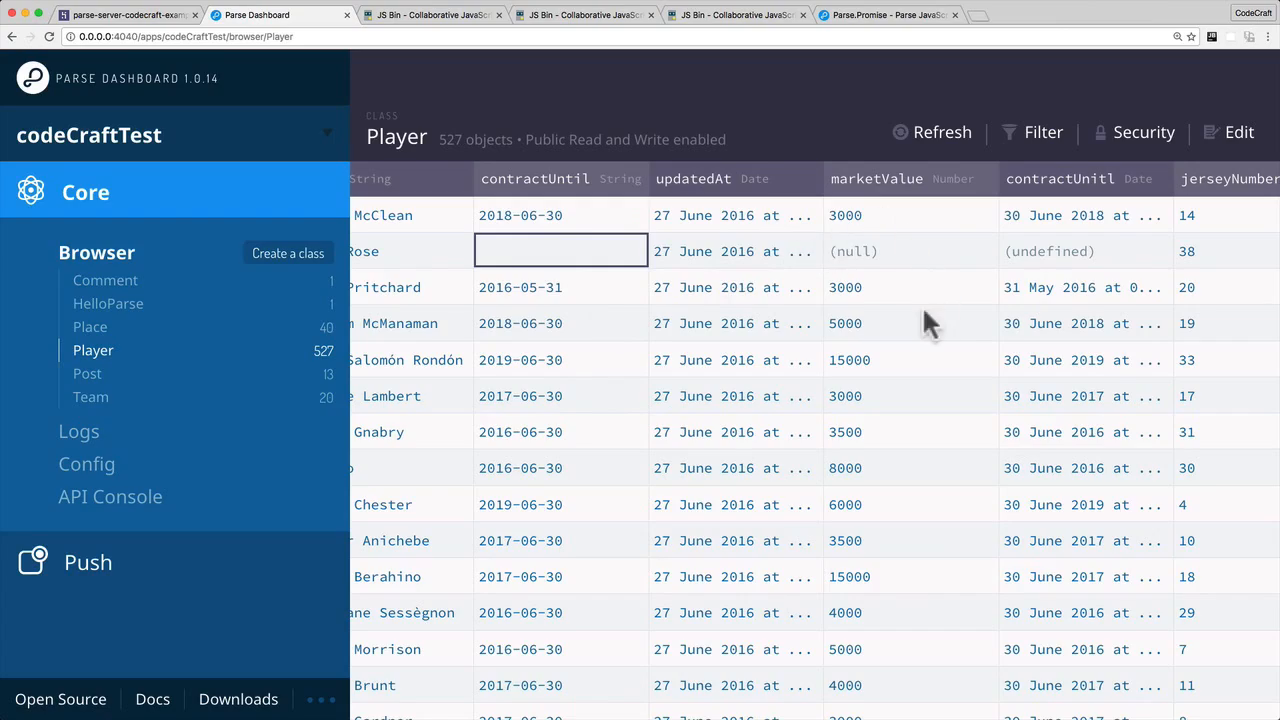
scroll(right, 3)
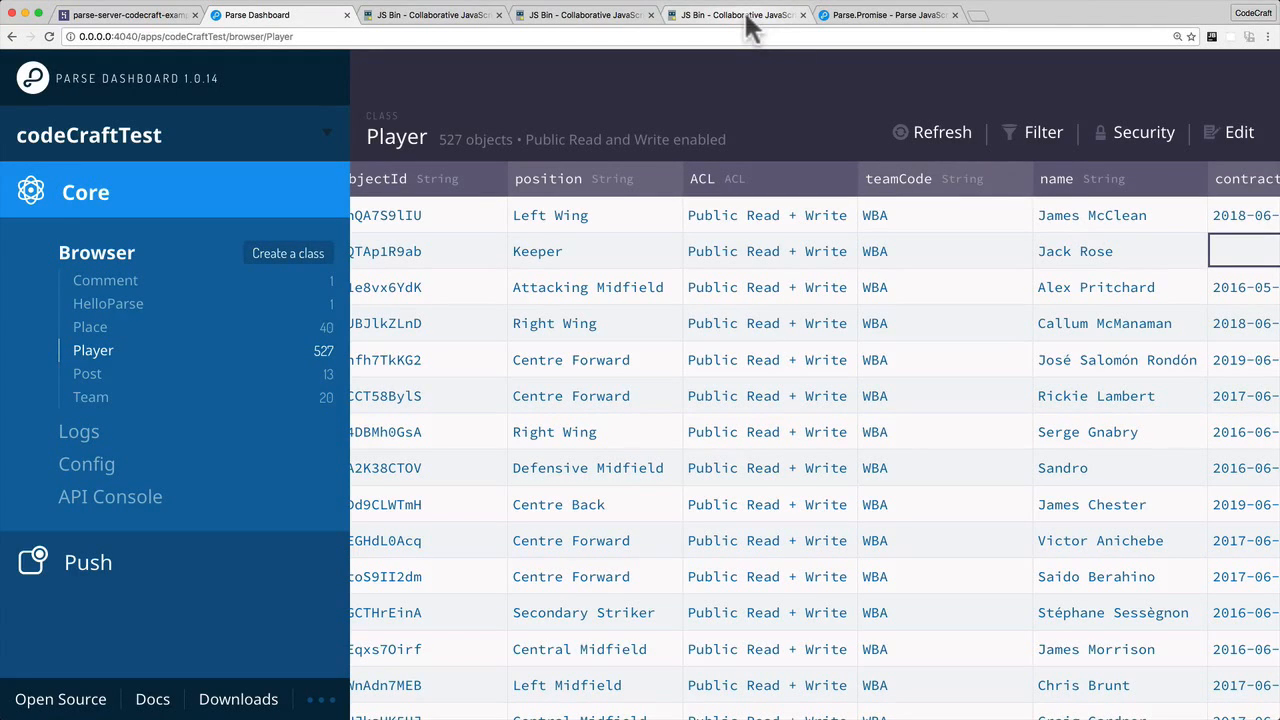
- Write a Player query with q.select("name") and a find callback logging "Position of the first player"
click(738, 14)
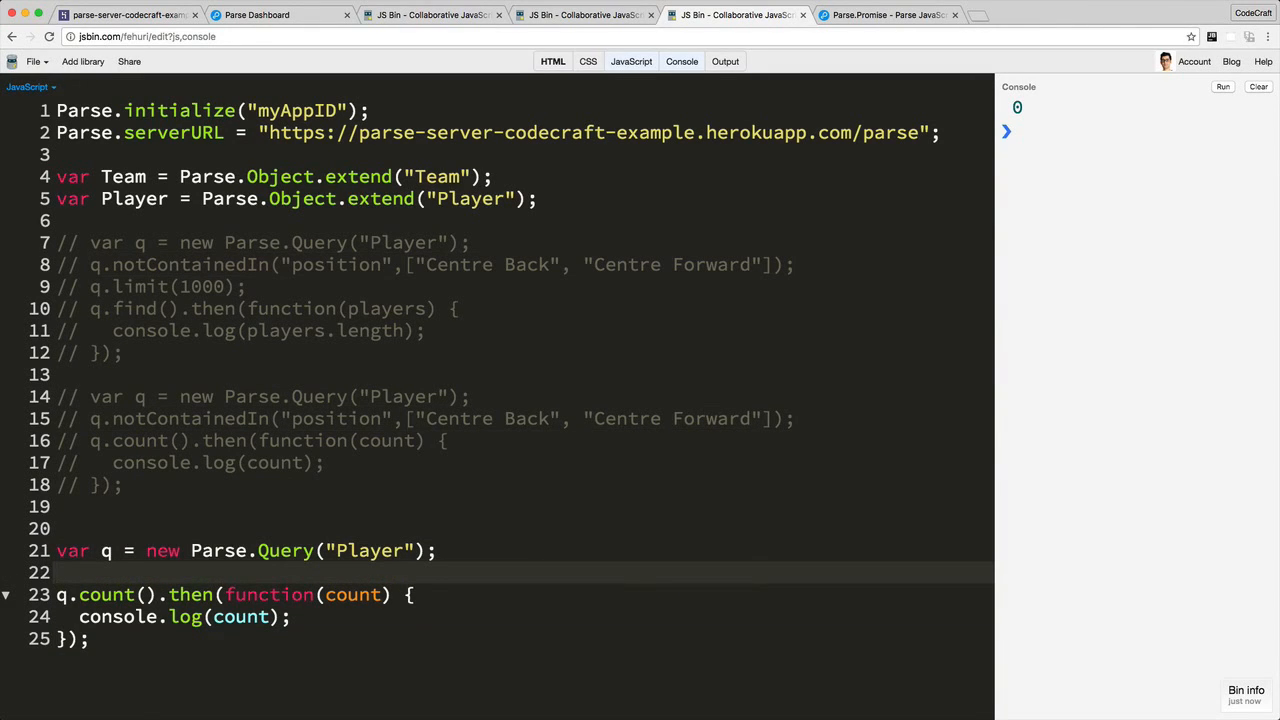
text(q.select("n"))
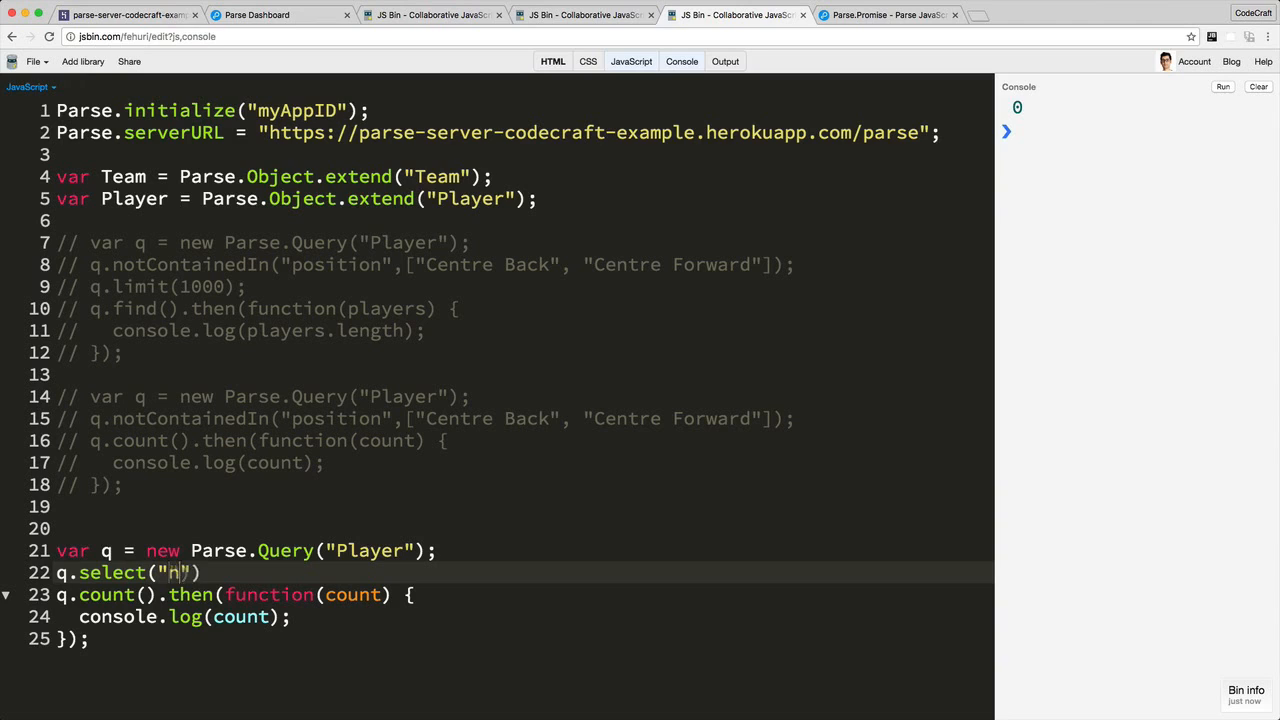
text(ame)
click(236, 594)
text(find)
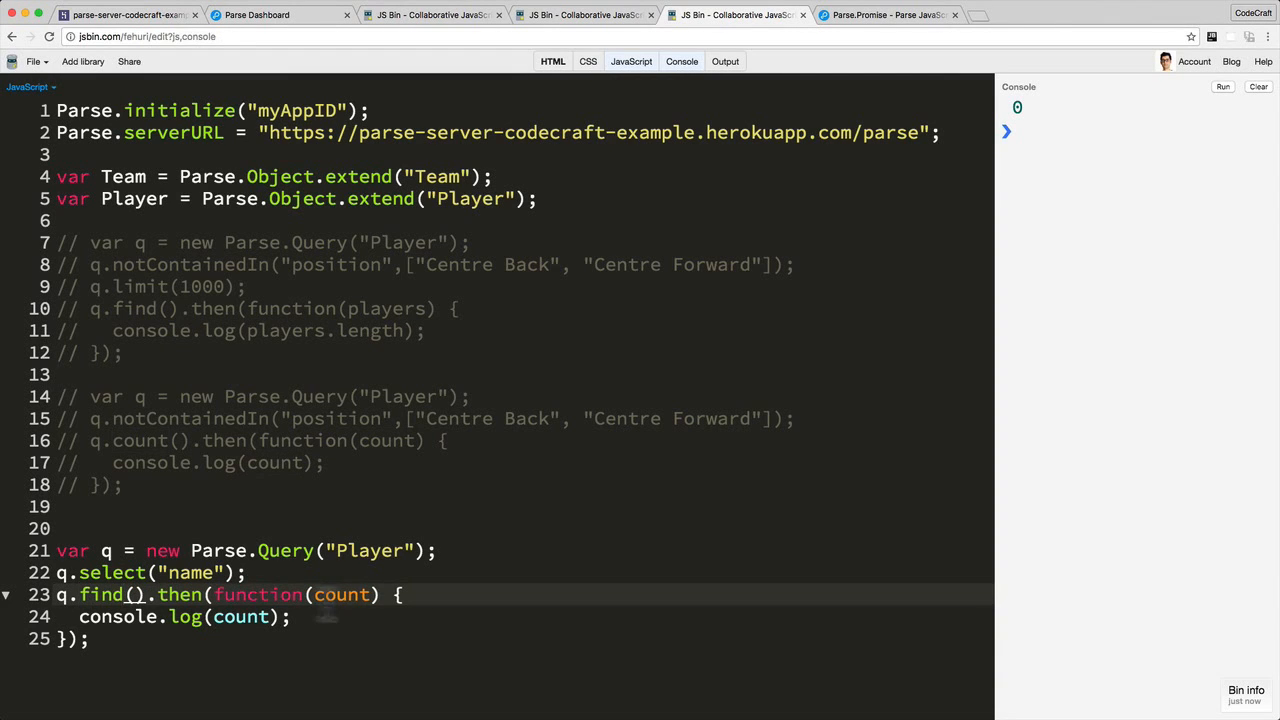
text(results)
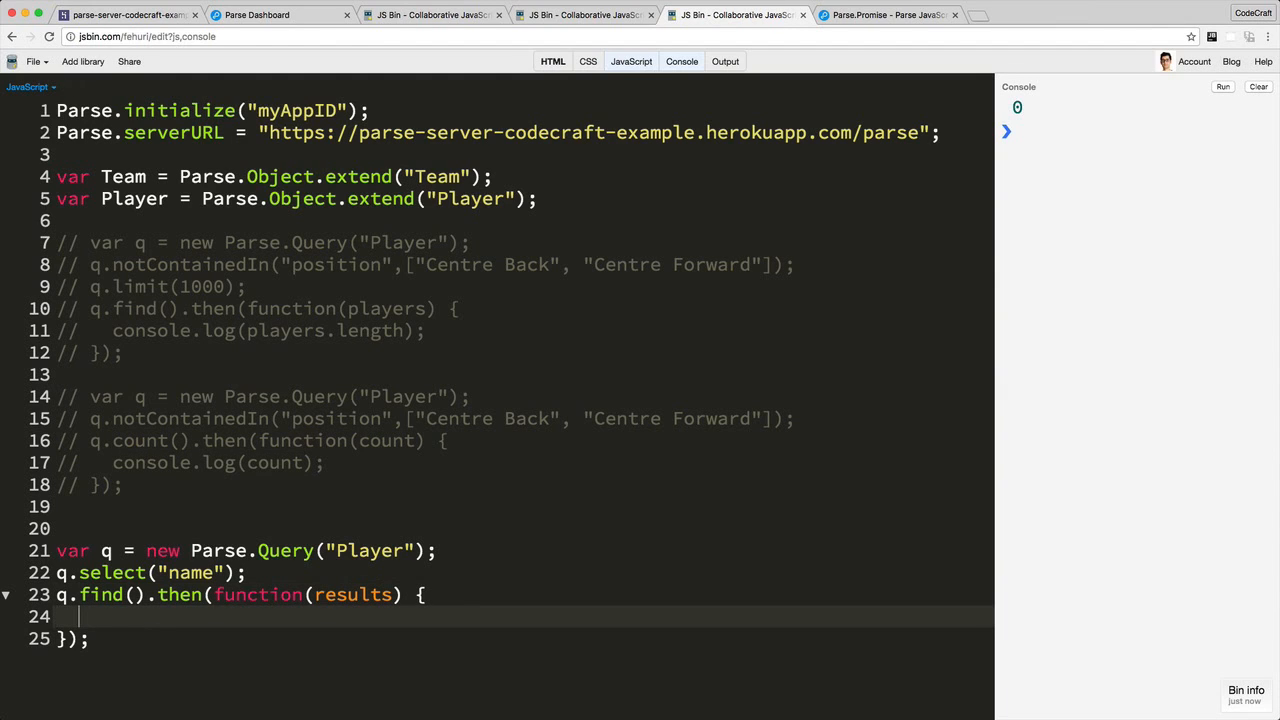
text(console.log()
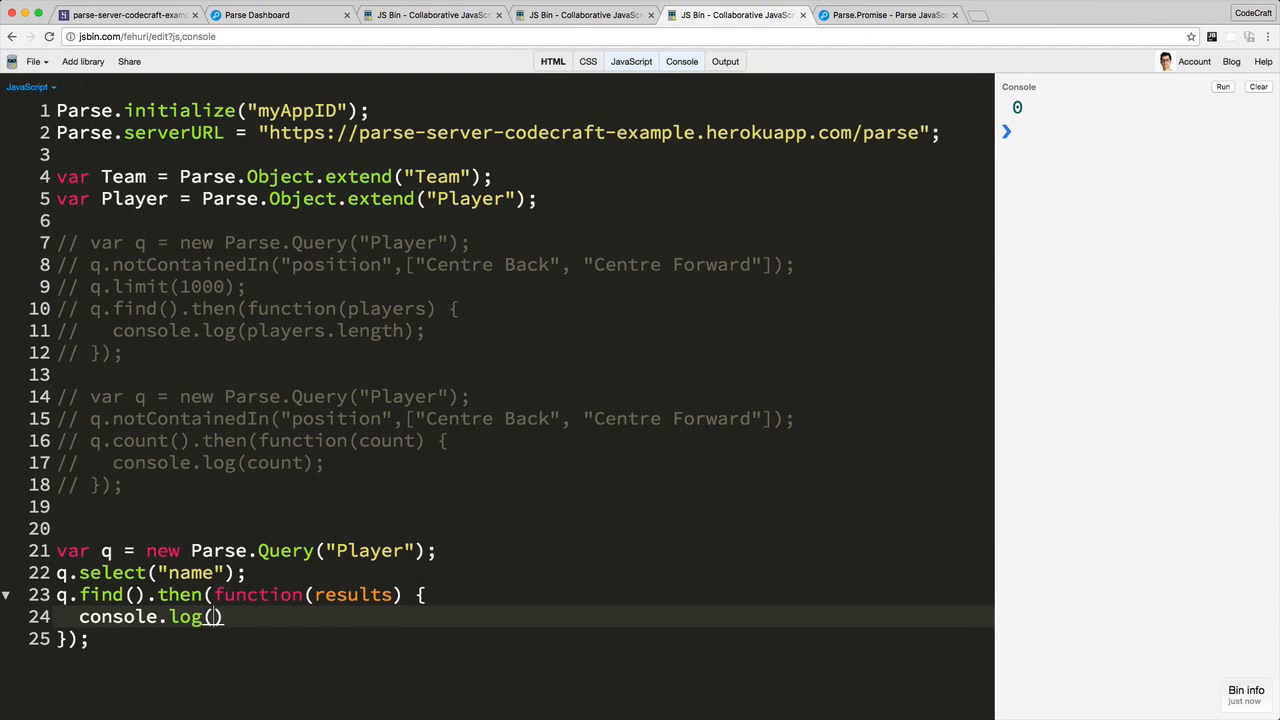
text("Position o")
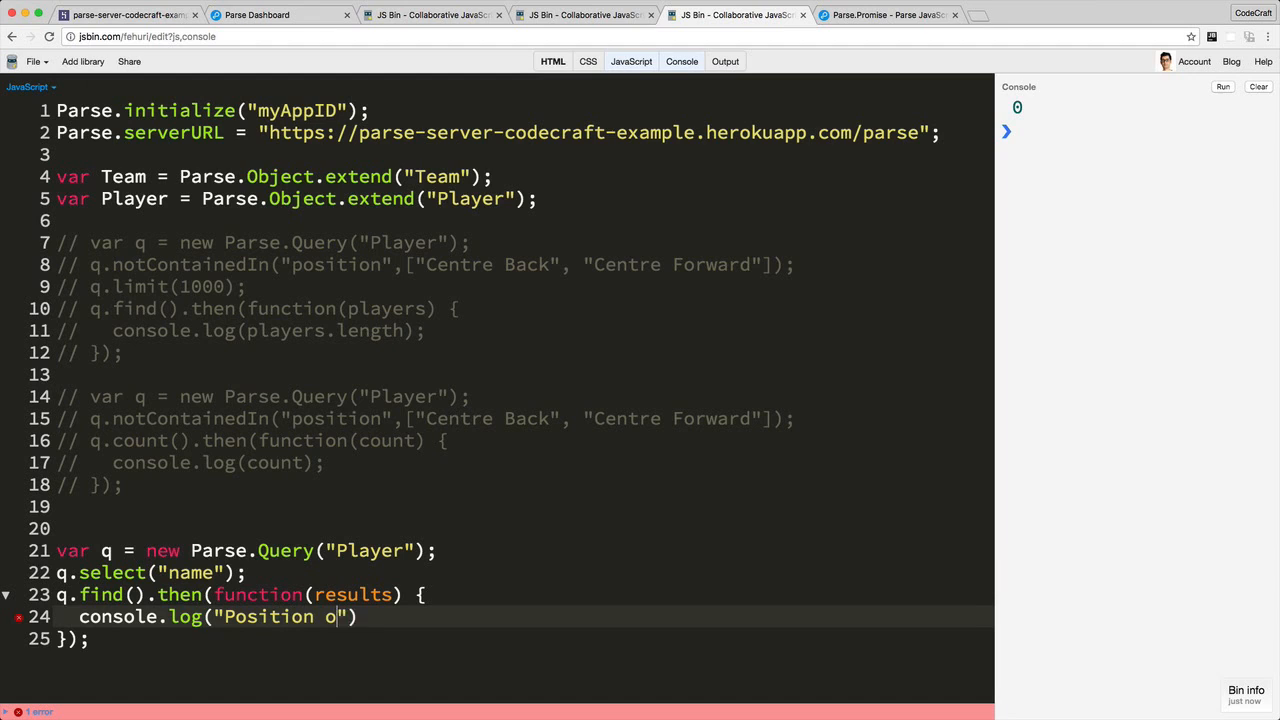
text(f the first player)
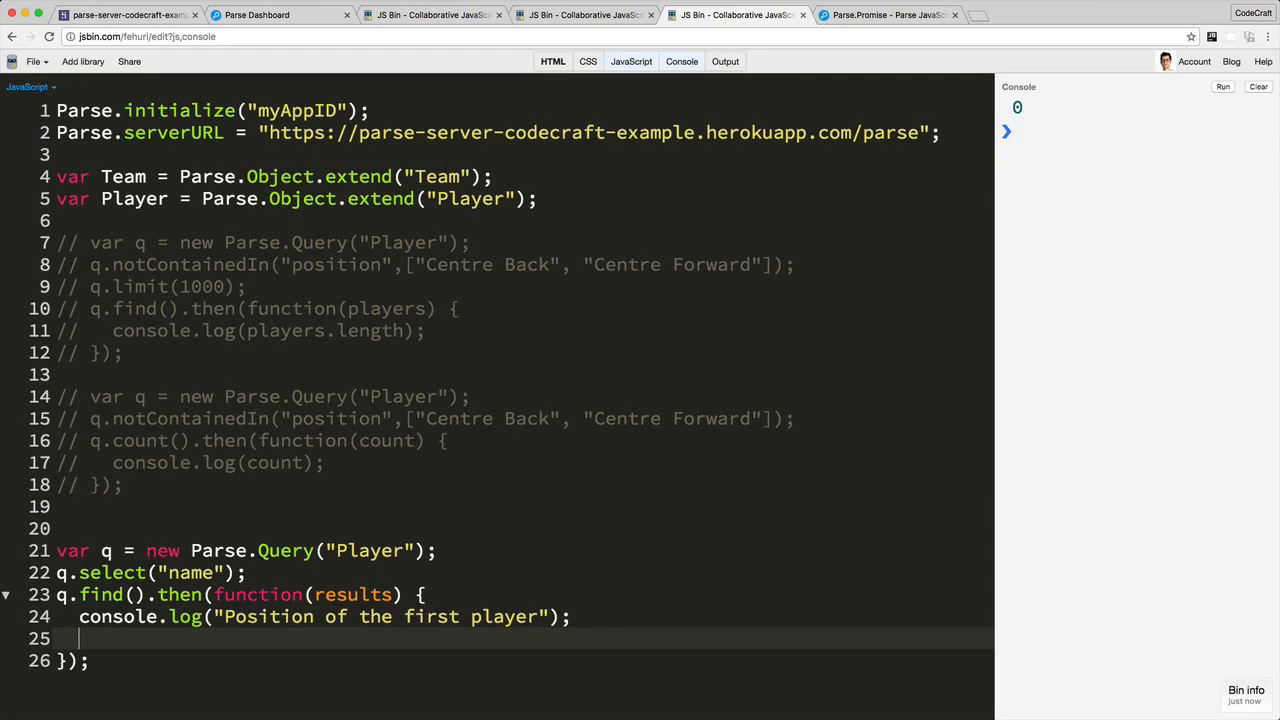
- Log results[0].get("position") and results[0].attributes inside the find callback
text(con)
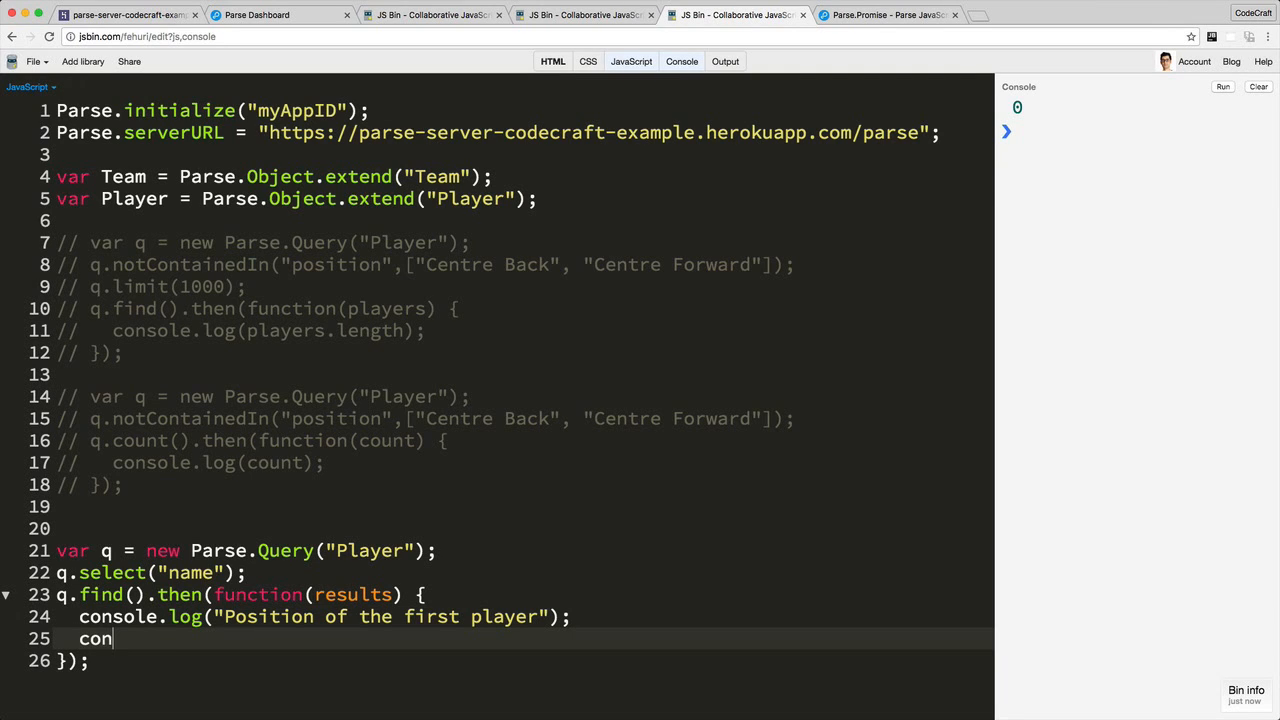
text(sole.)
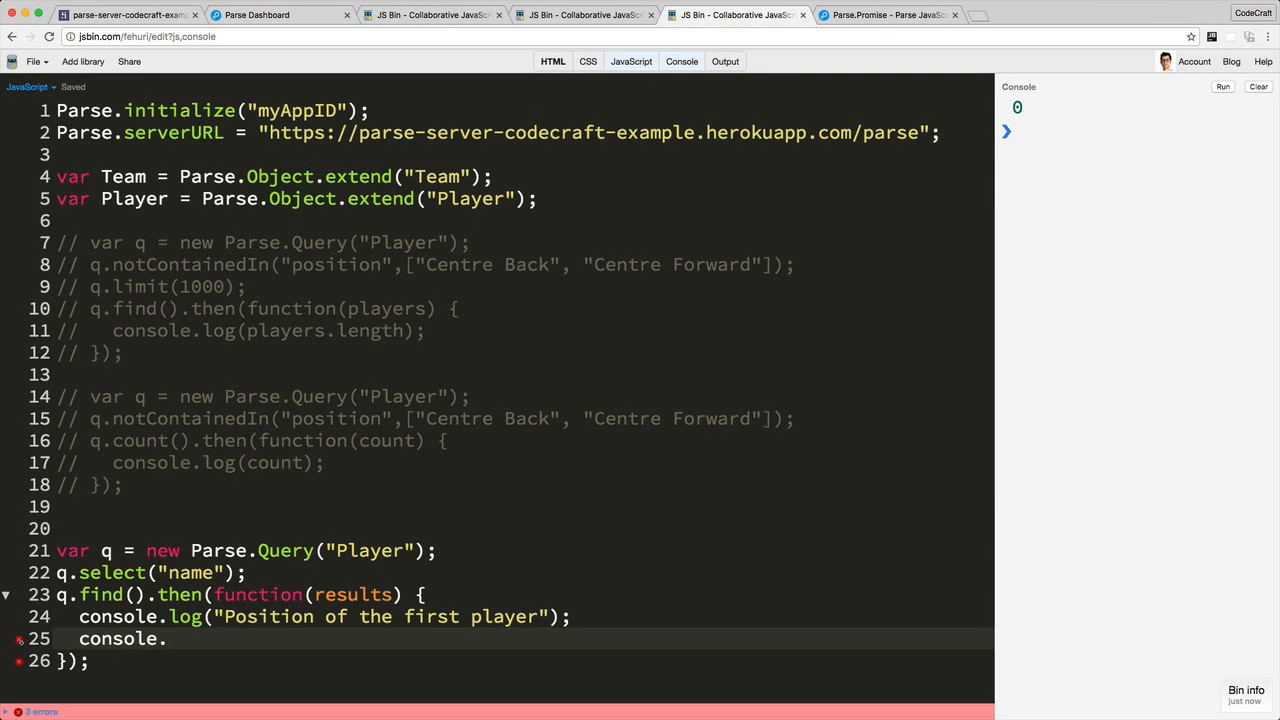
text(log())
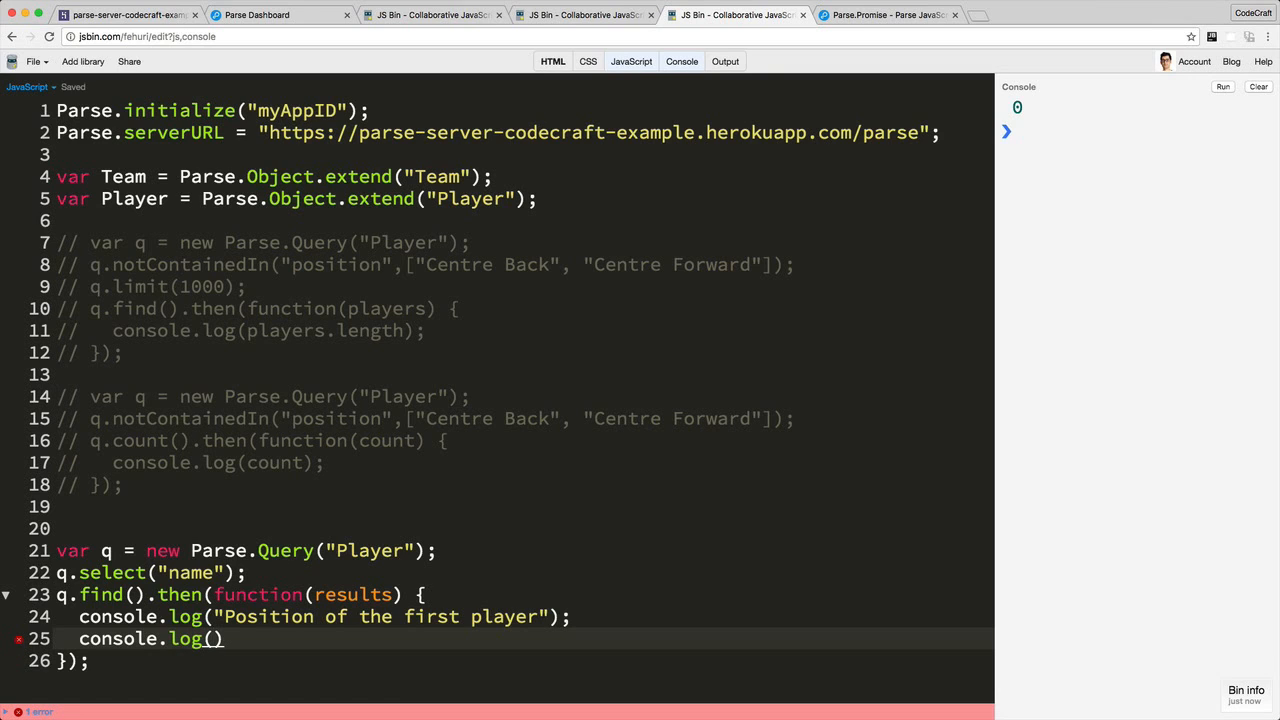
text(results[])
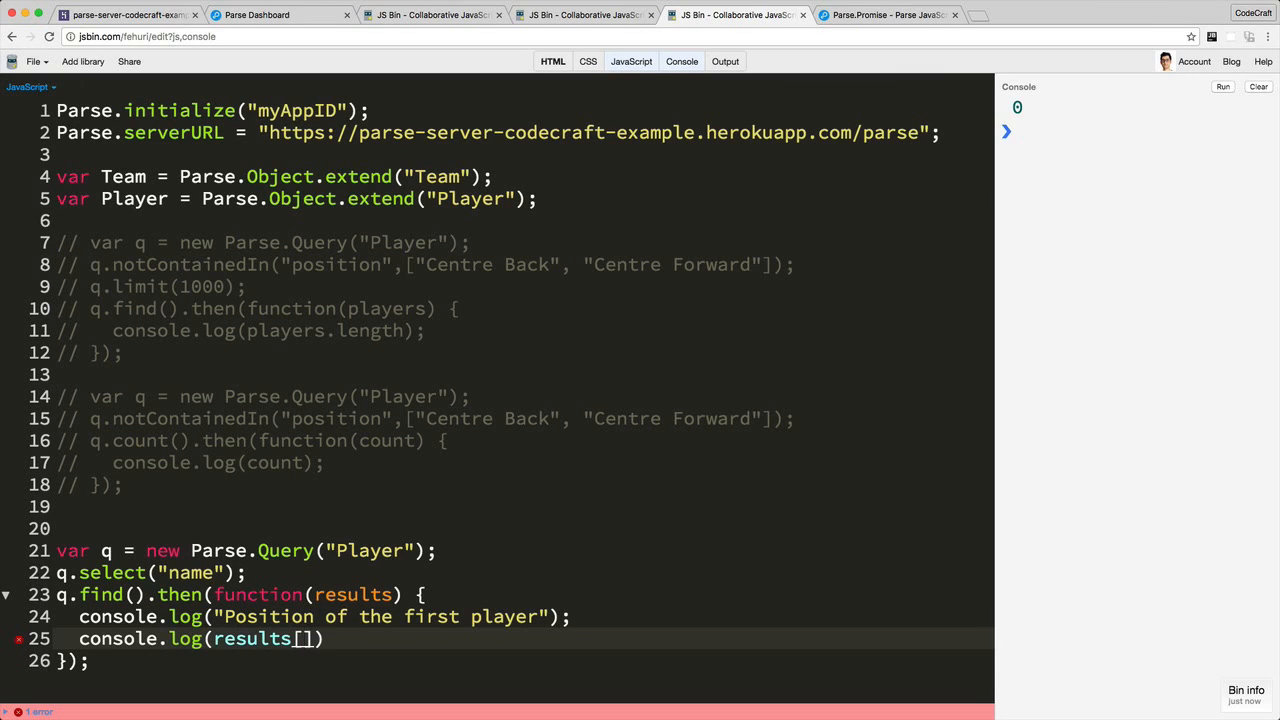
text(0].get("position"))
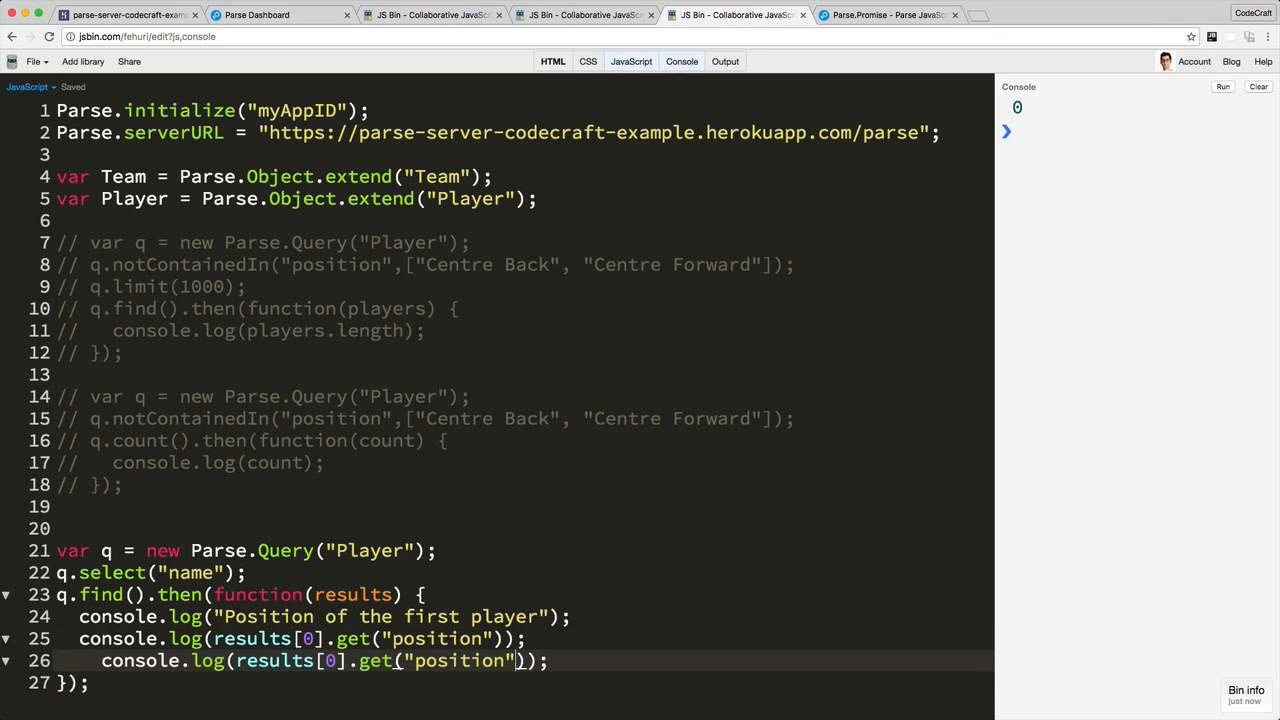
text(.attributes)
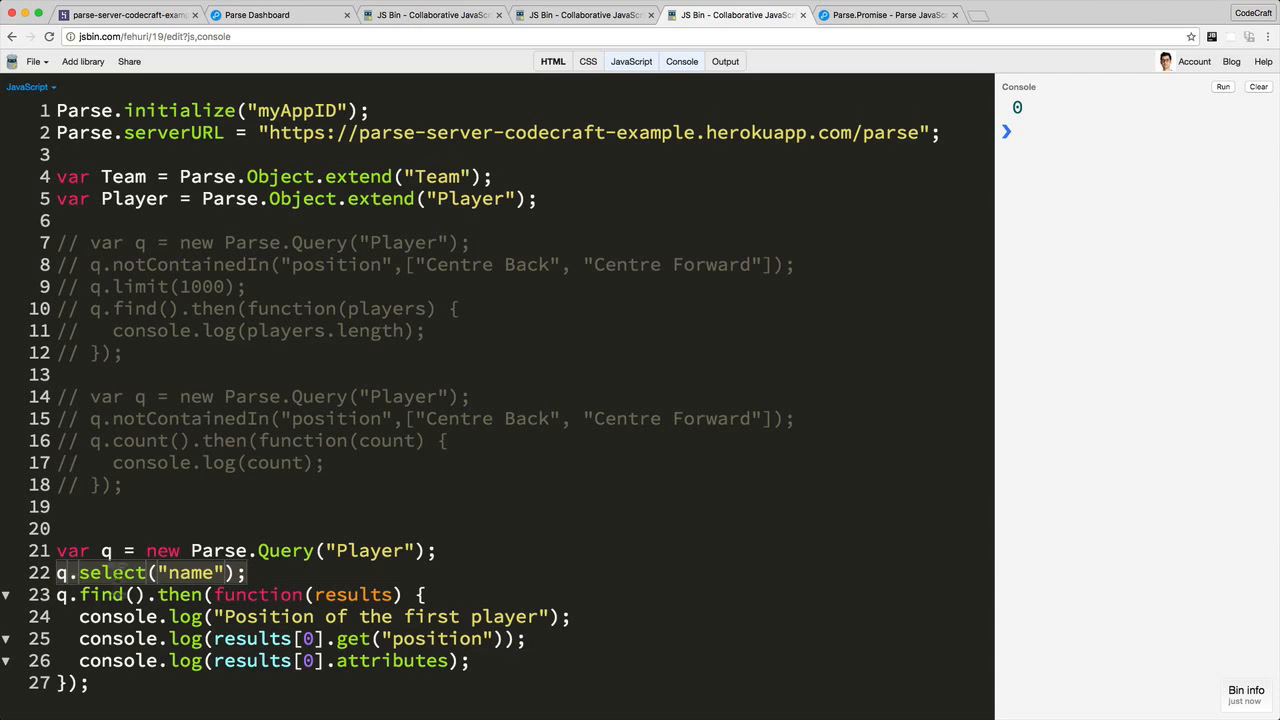
click(248, 572)
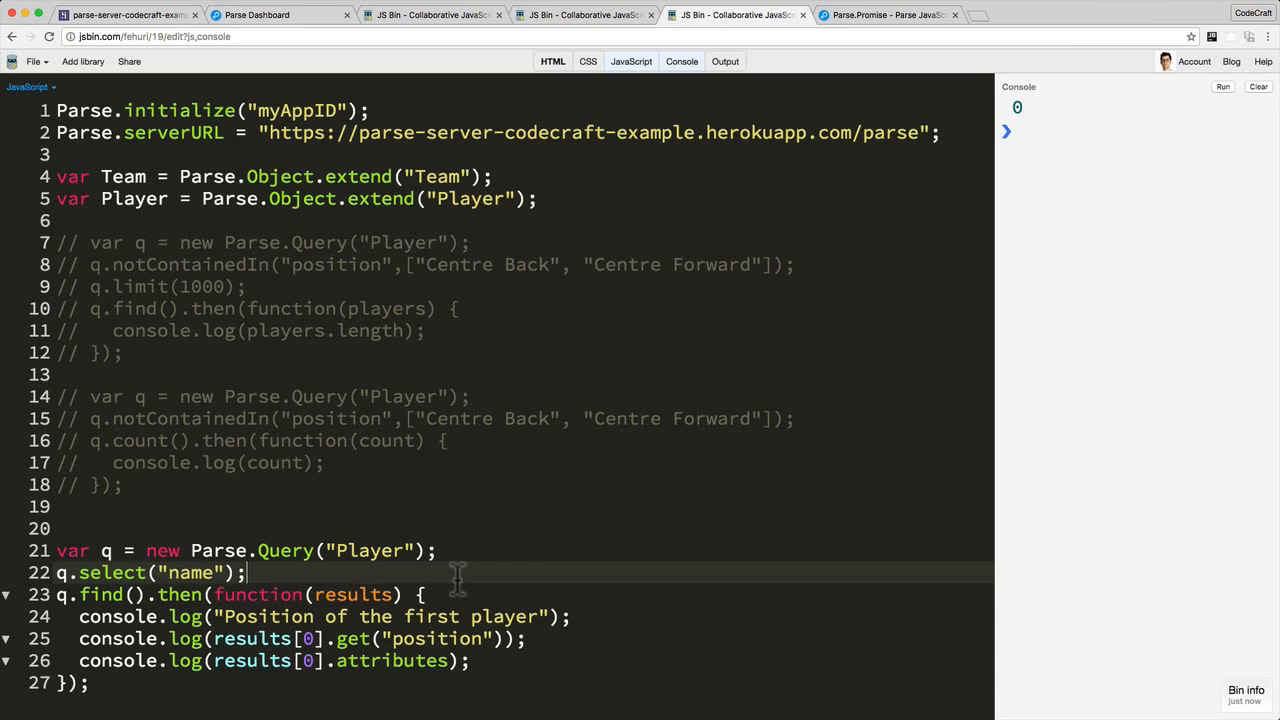
mouse_move(1096, 124)
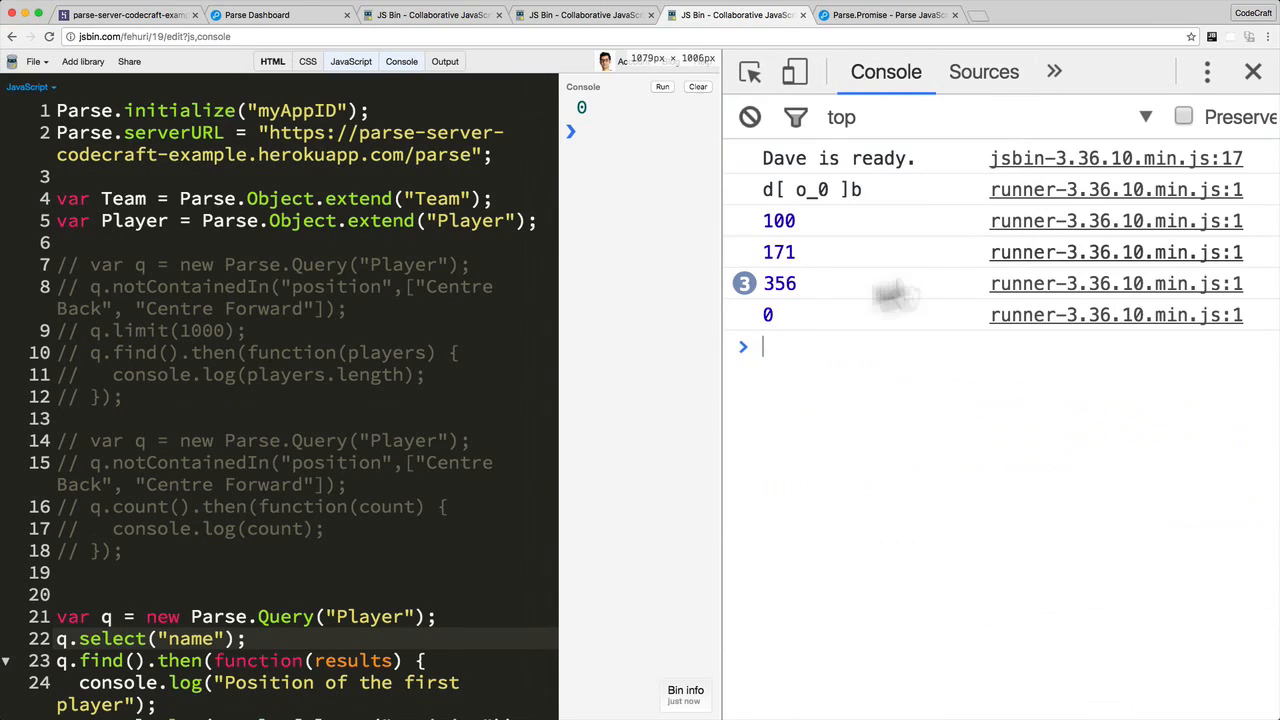
- Clear the console, run the script and inspect the logged undefined position and name-only attributes
click(698, 86)
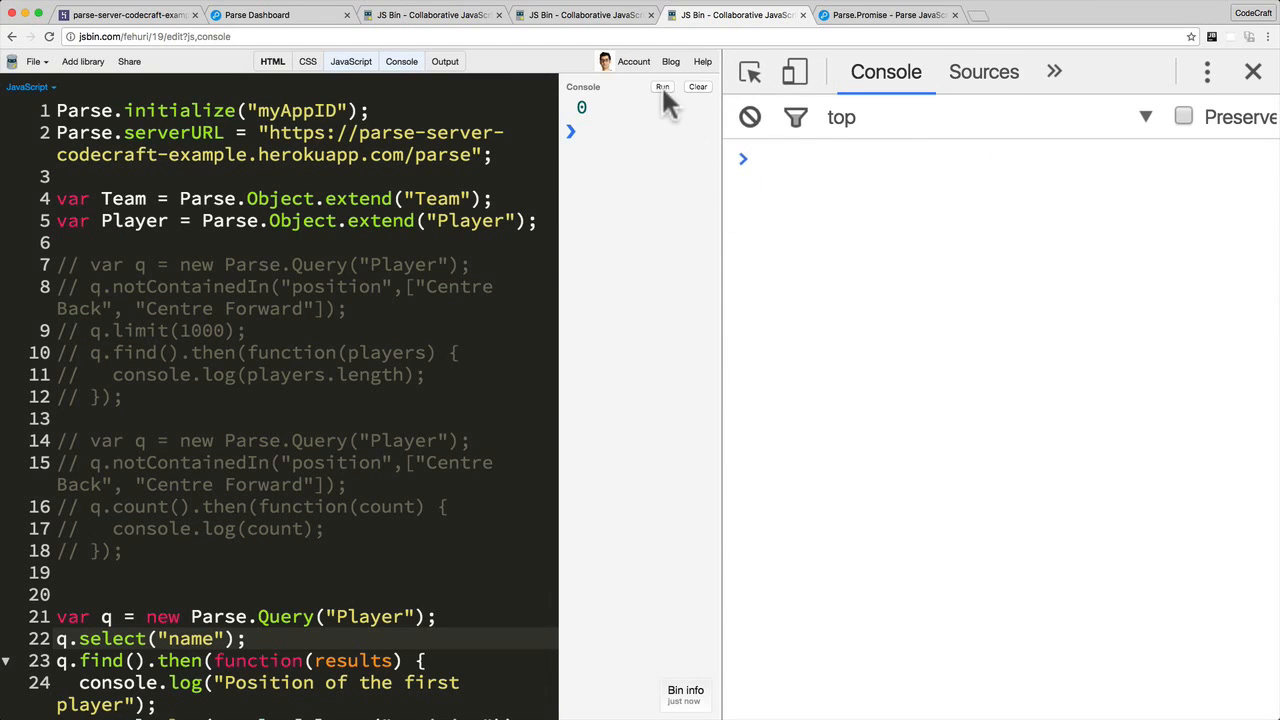
click(662, 88)
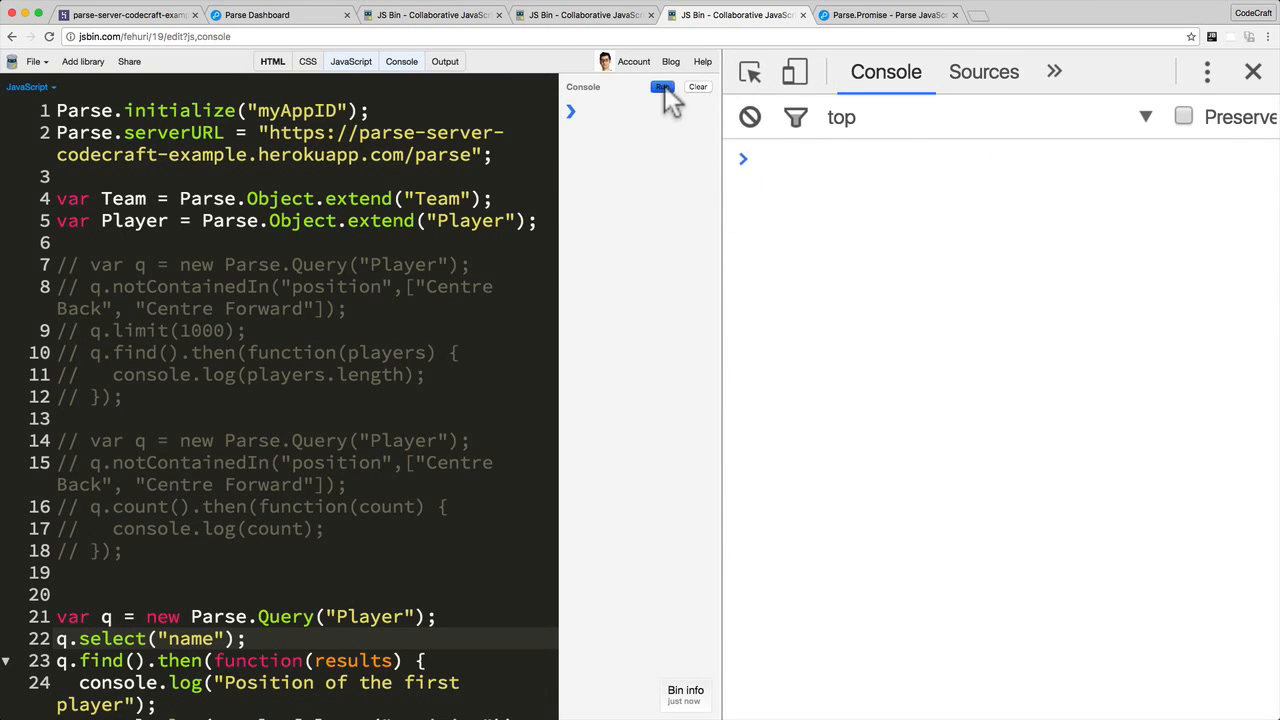
click(660, 86)
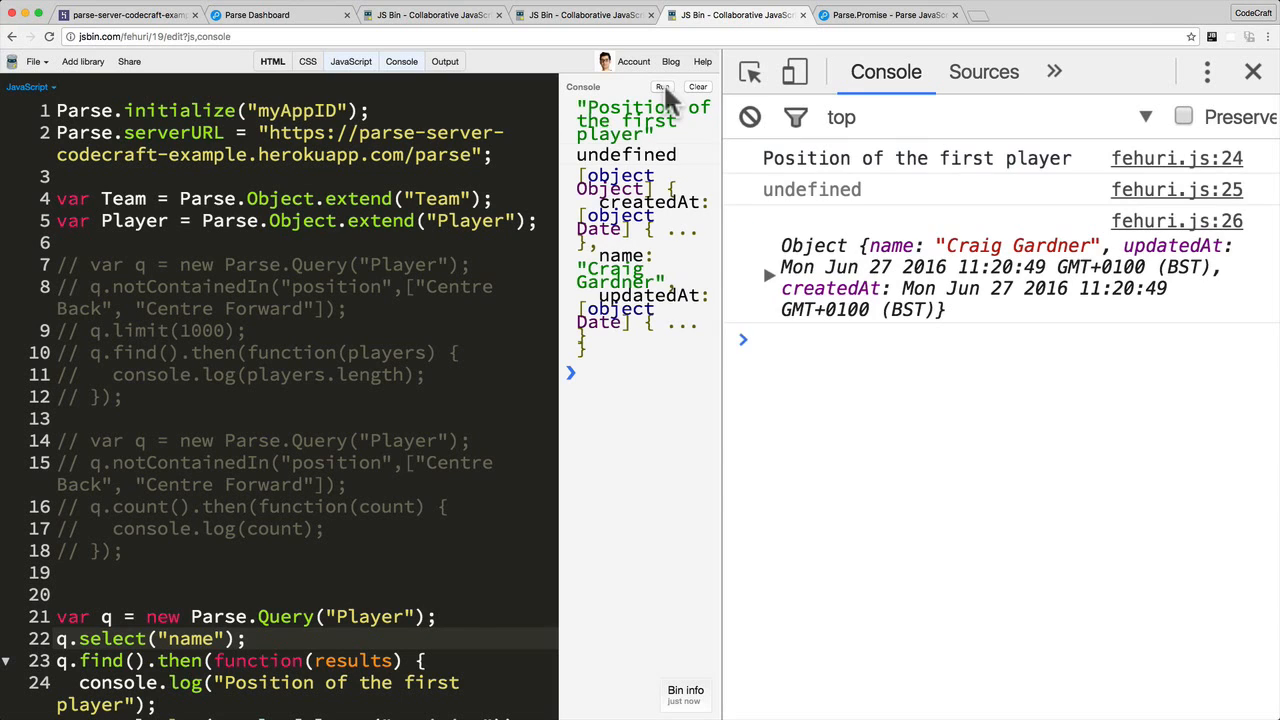
mouse_move(400, 390)
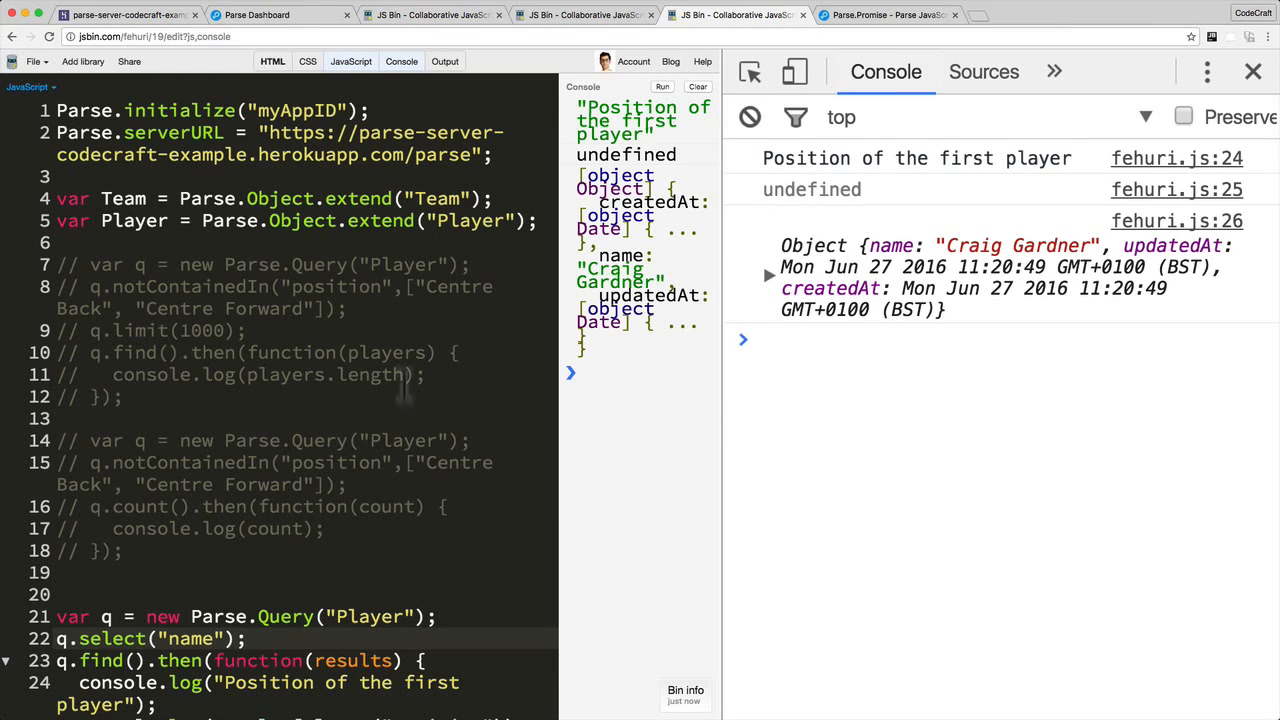
scroll(down, 3)
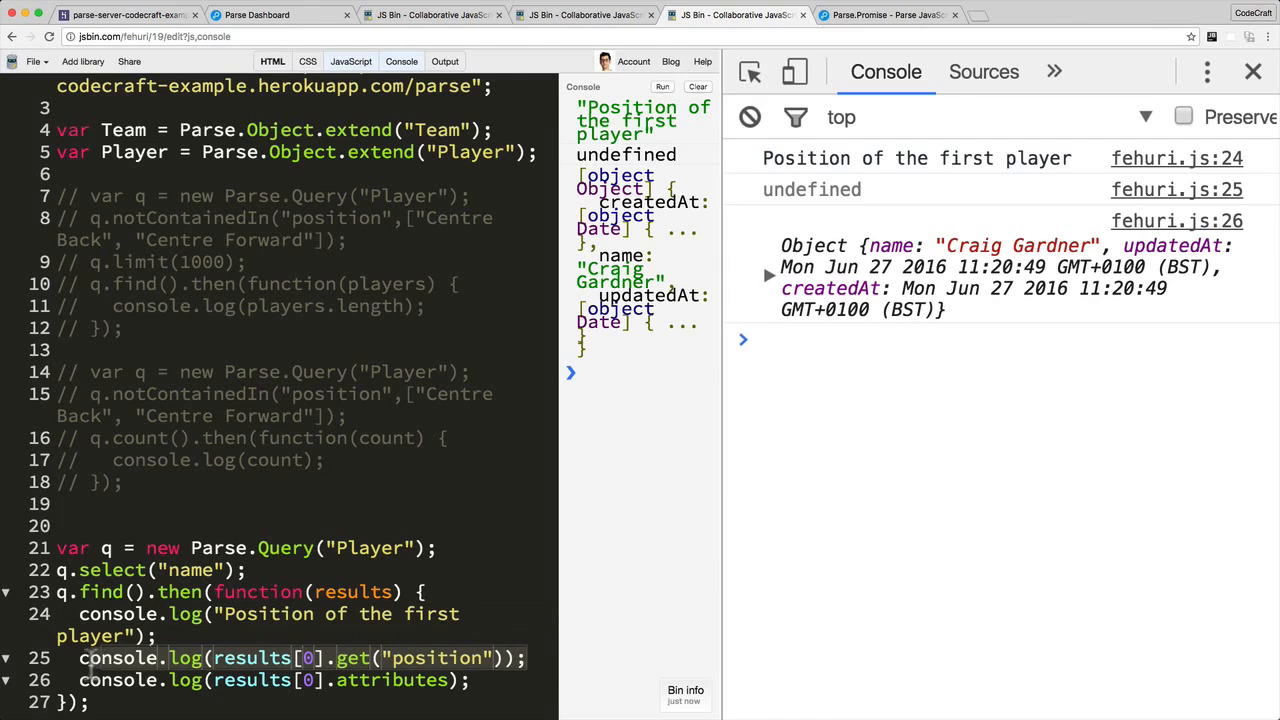
mouse_move(1040, 210)
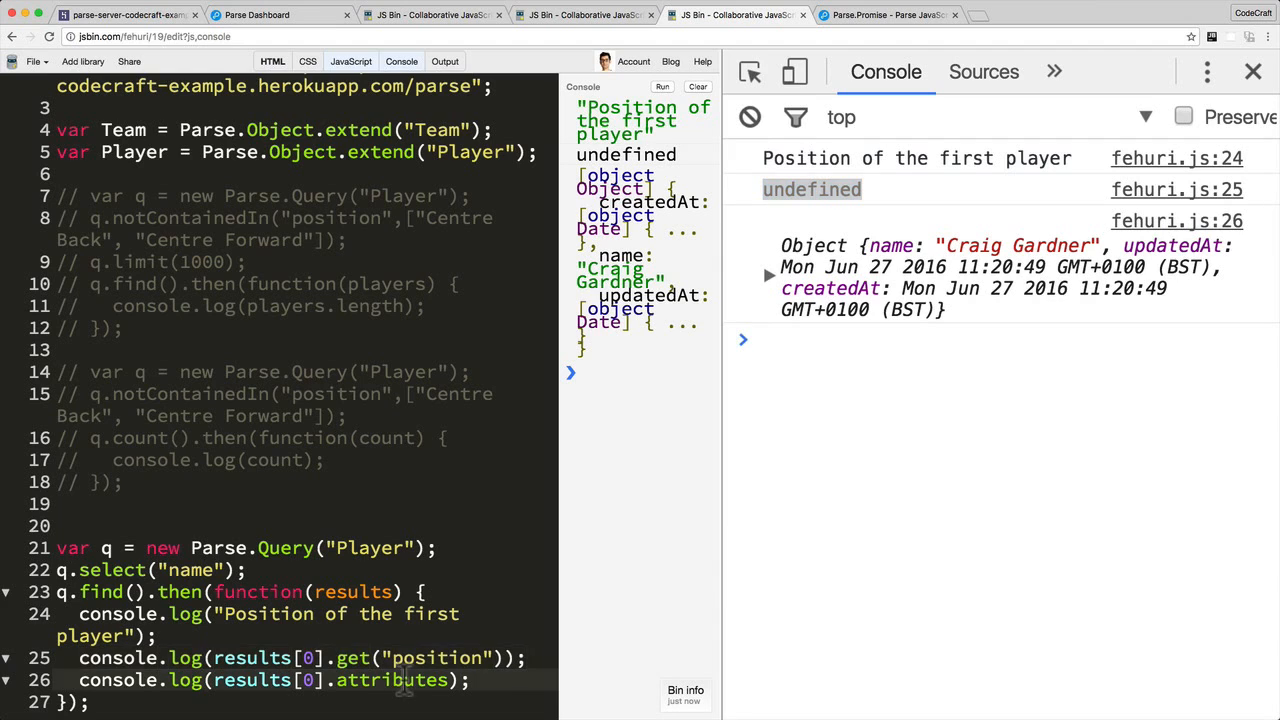
mouse_move(770, 284)
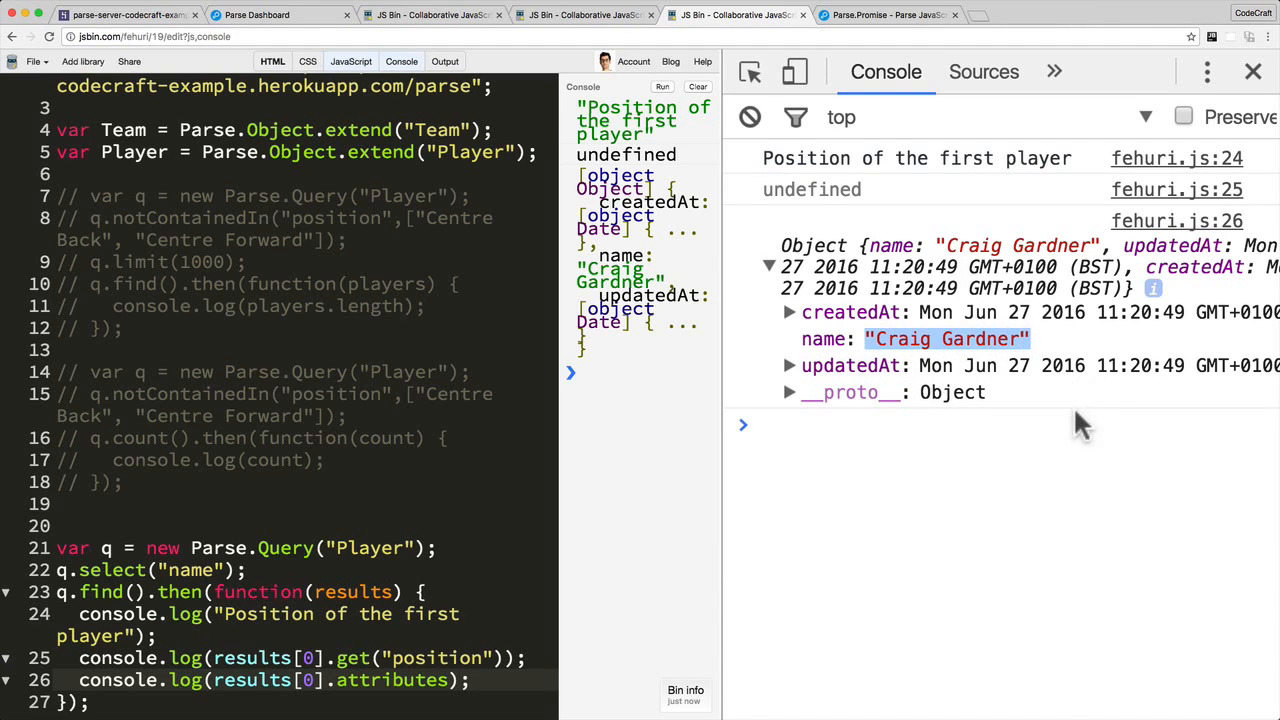
mouse_move(790, 344)
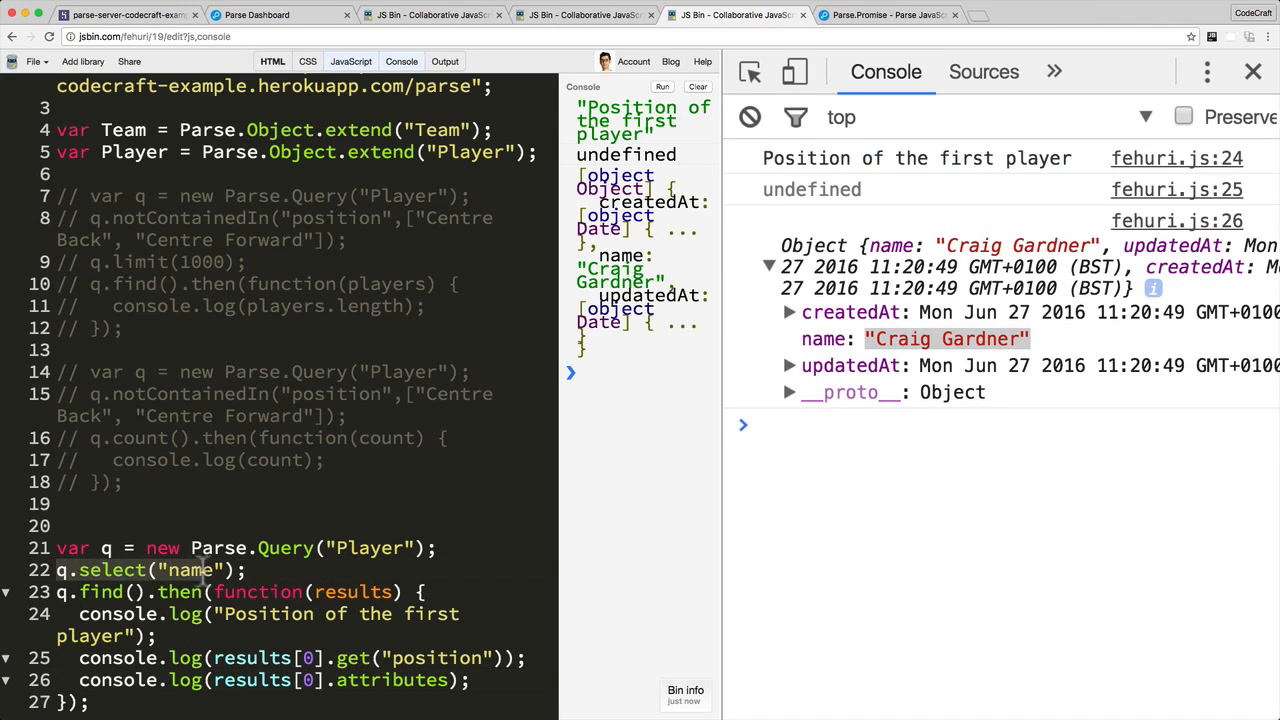
mouse_move(820, 340)
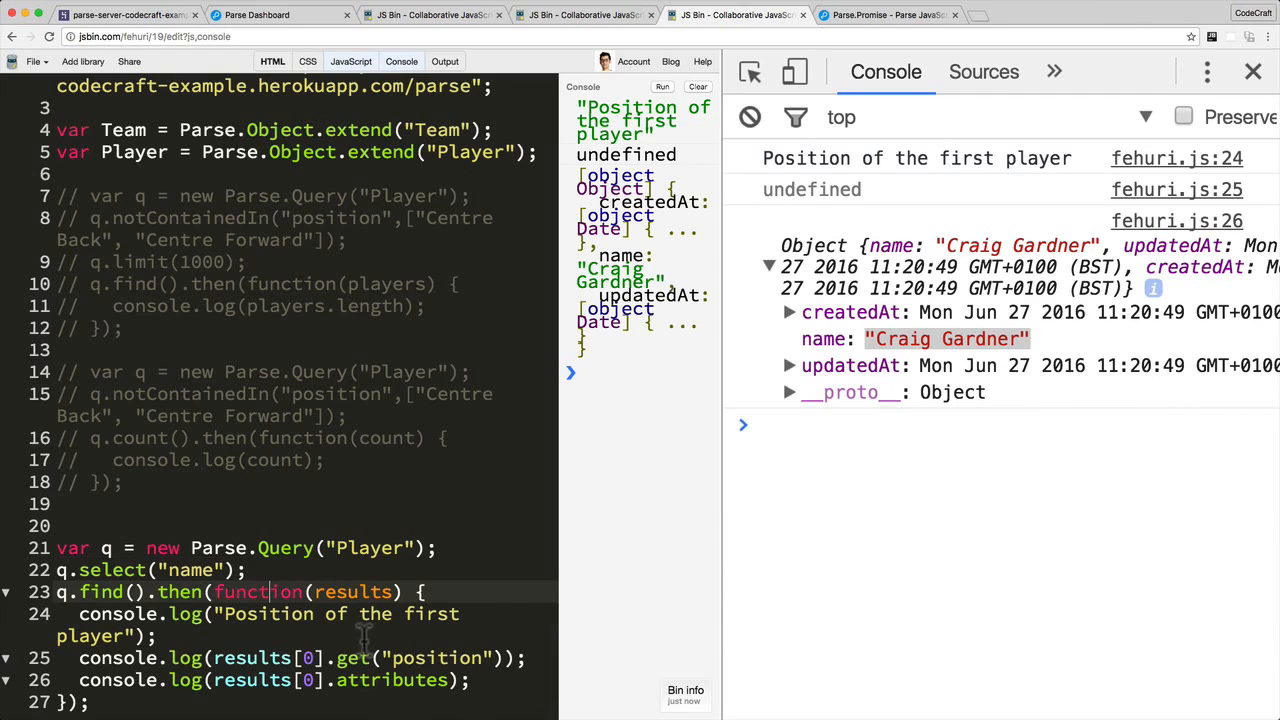
mouse_move(478, 680)
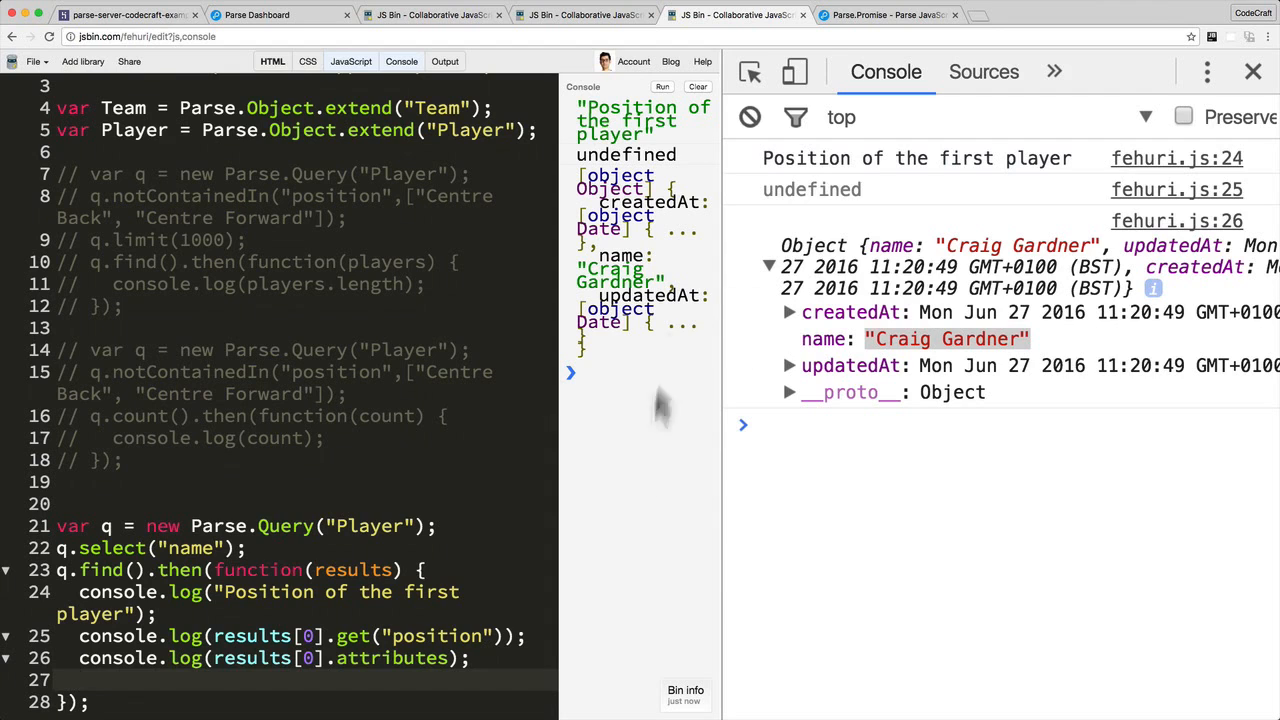
- Clear the console output and close the browser developer tools
scroll(down, 3)
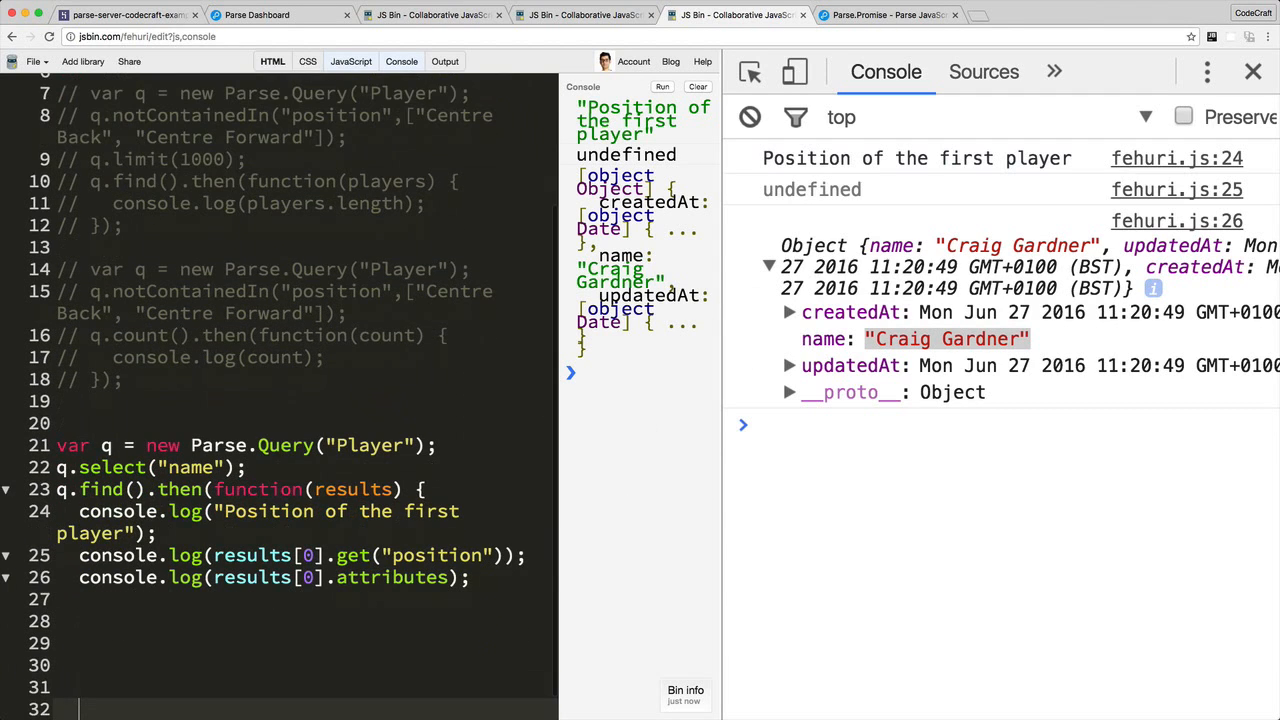
mouse_move(750, 116)
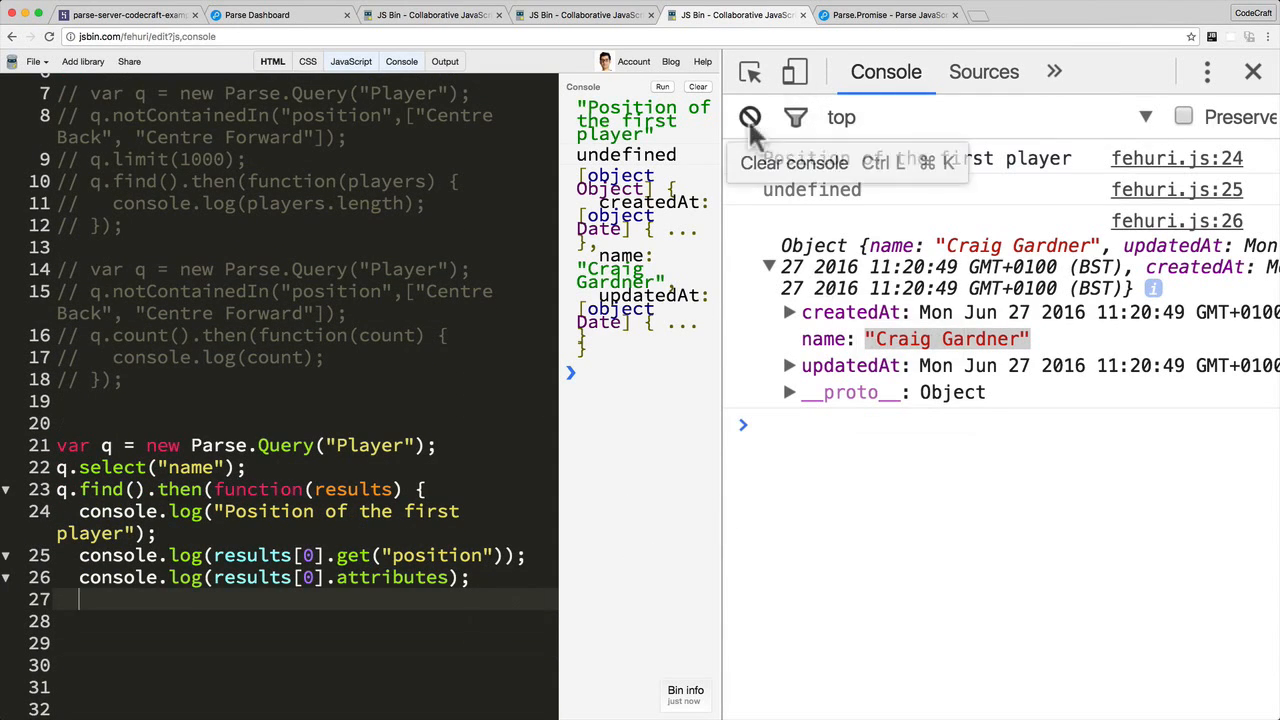
click(750, 116)
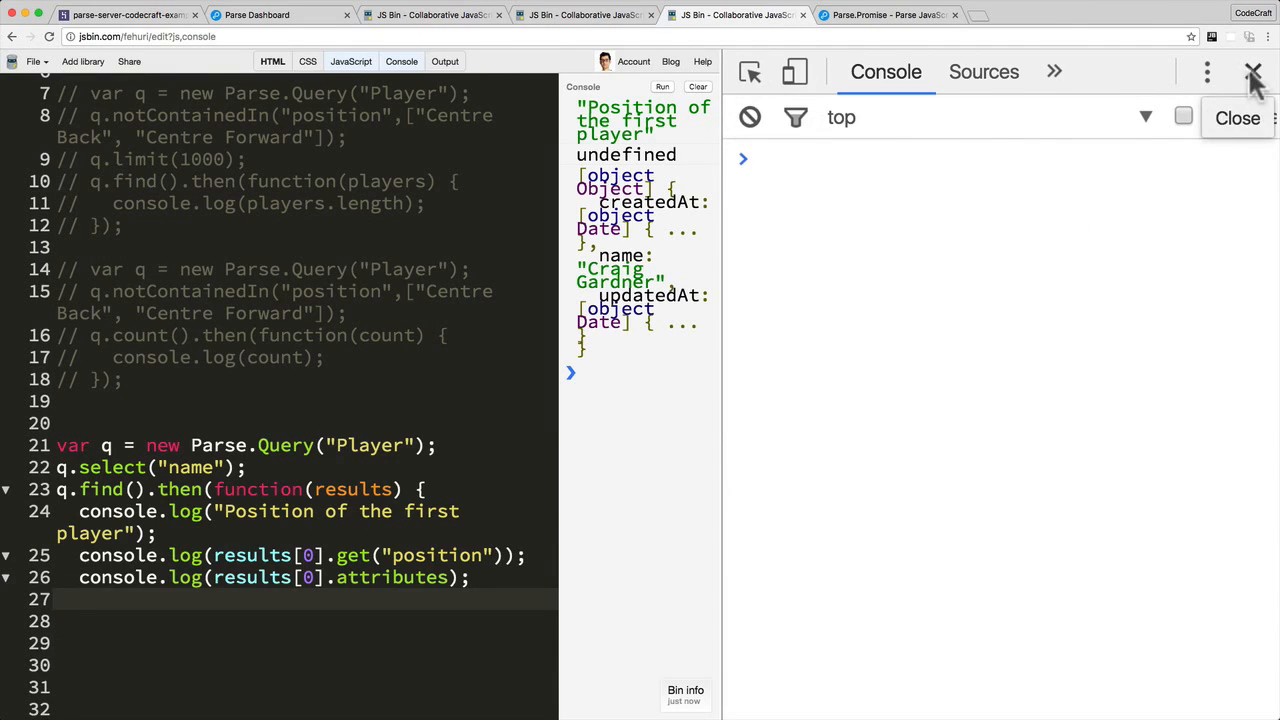
click(1252, 76)
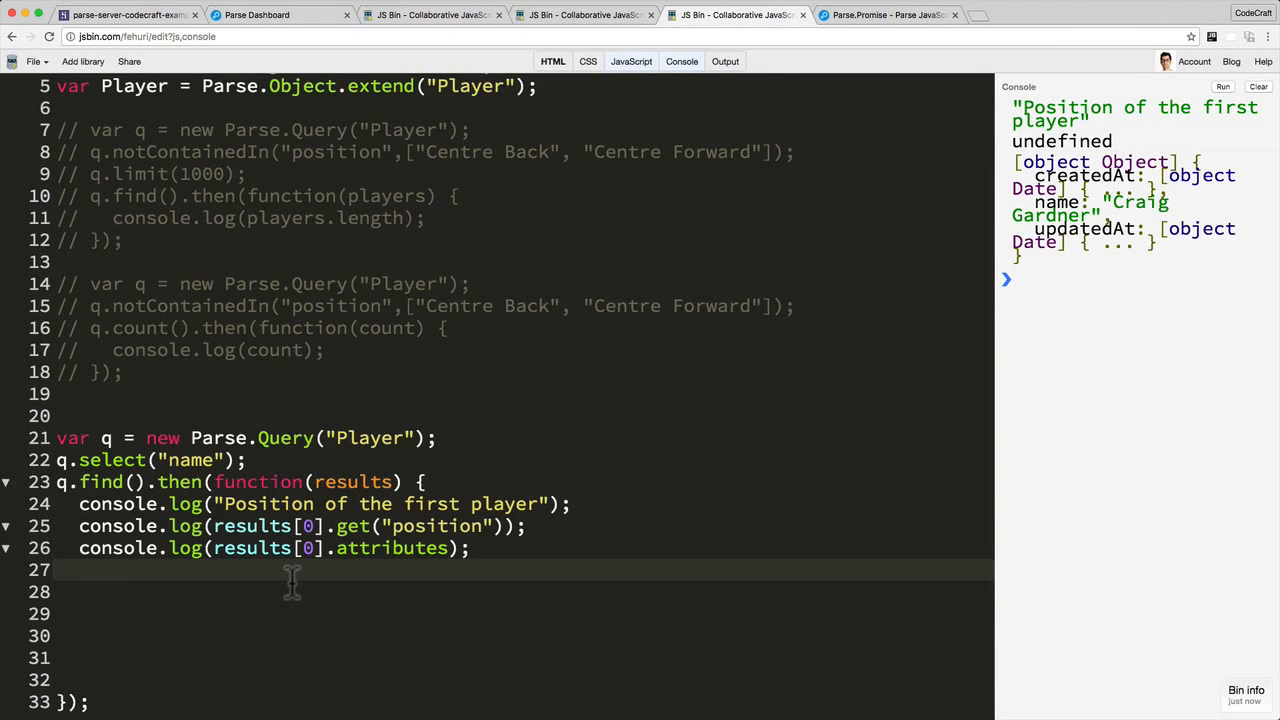
- Add results[0].fetch(function() { … }) whose callback re-logs heading, position and attributes
text(results[0])
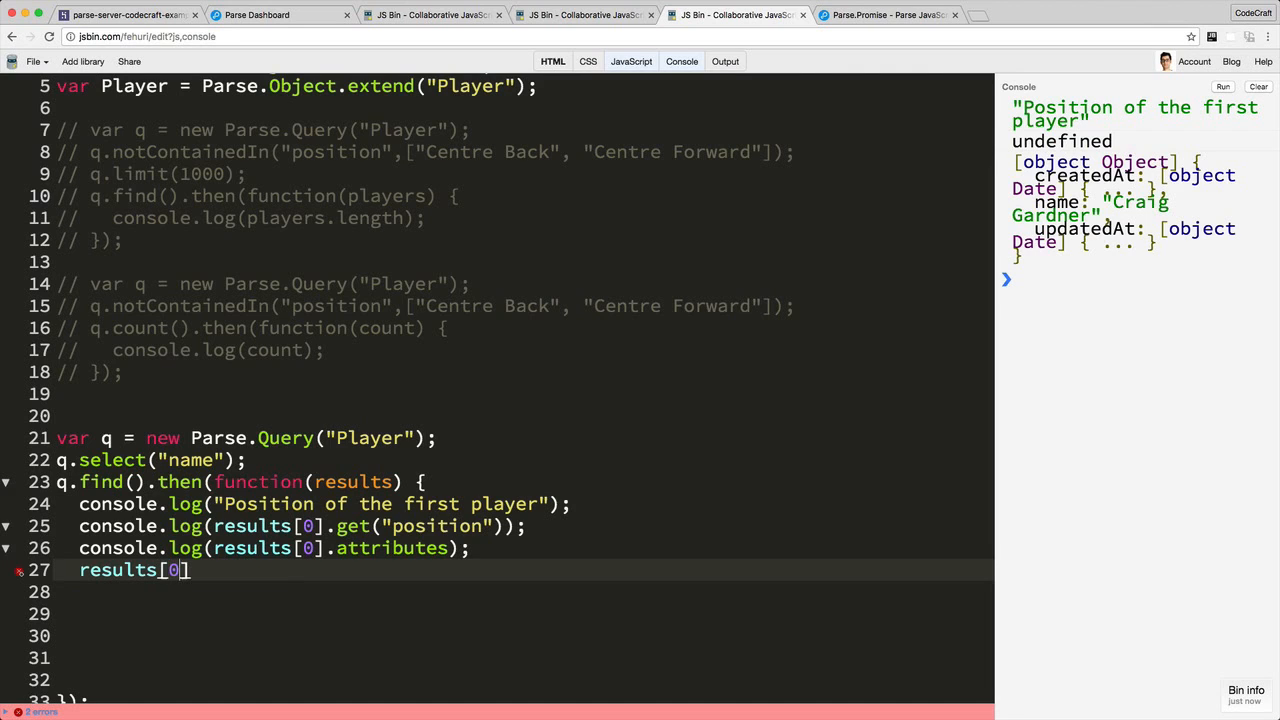
text(.fetch)
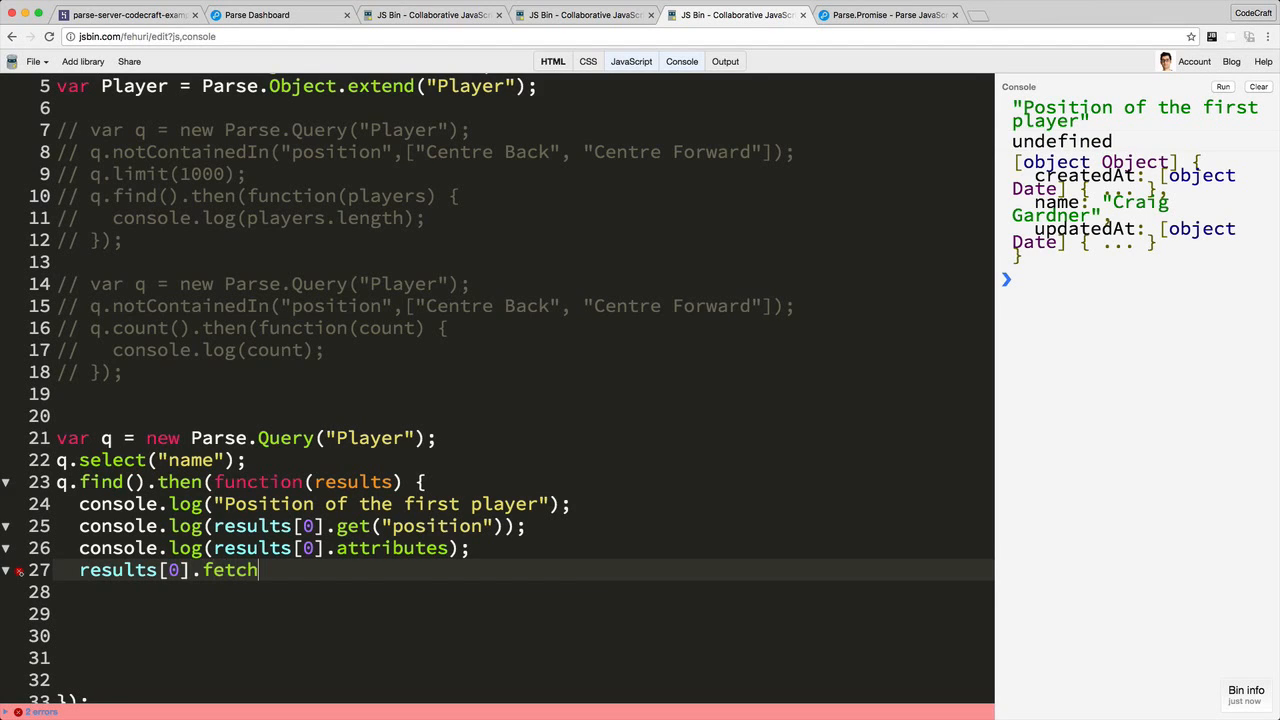
text((function)
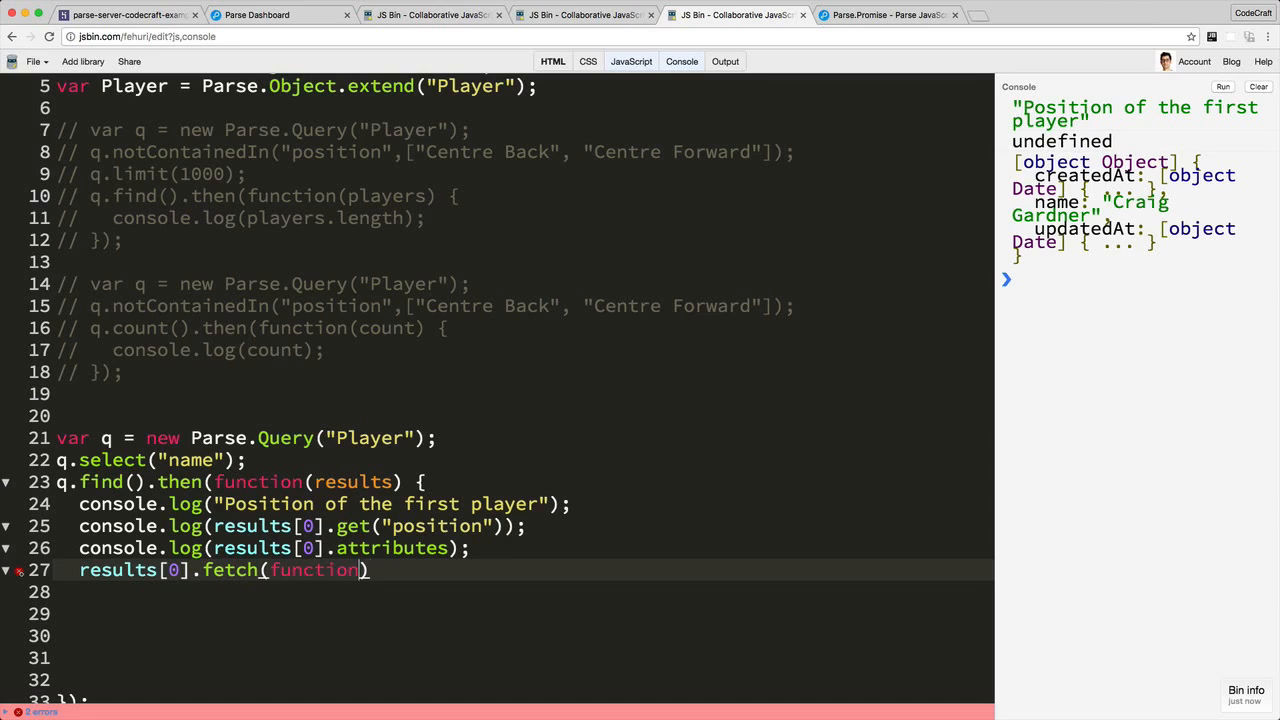
text(() {)
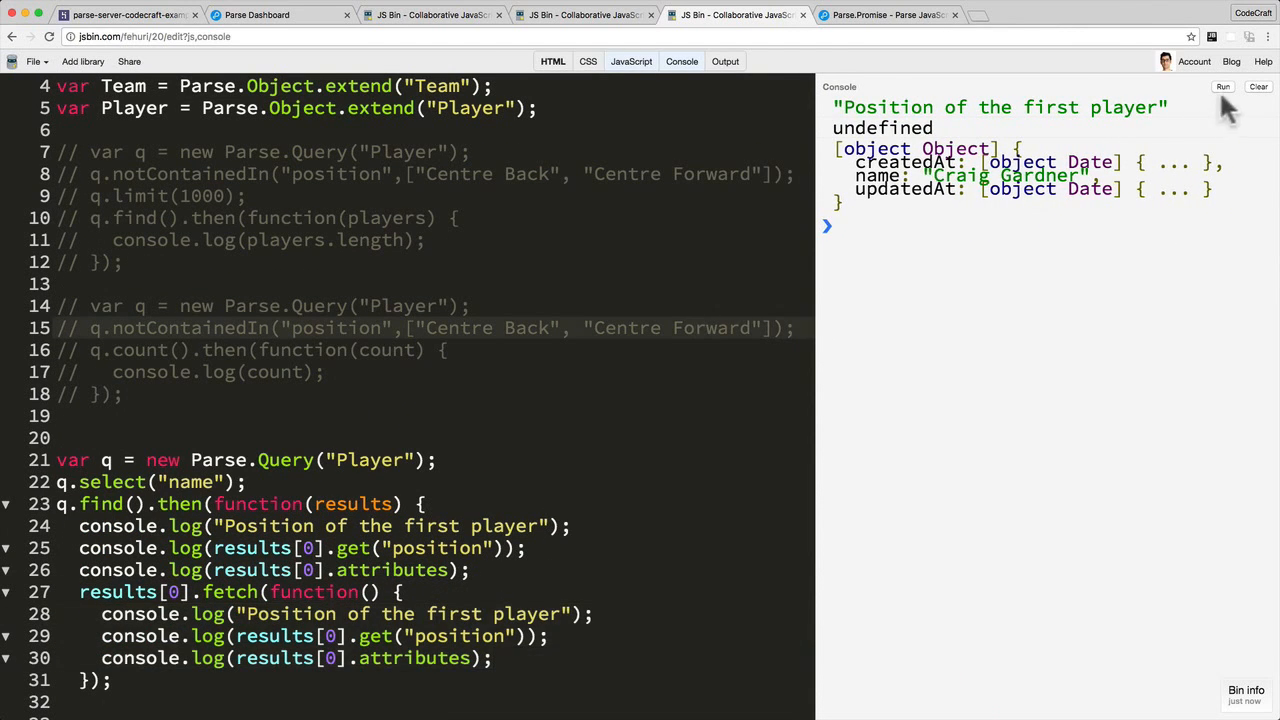
- Run the script so the fetched player logs position Central Midfield and full attributes
click(1258, 86)
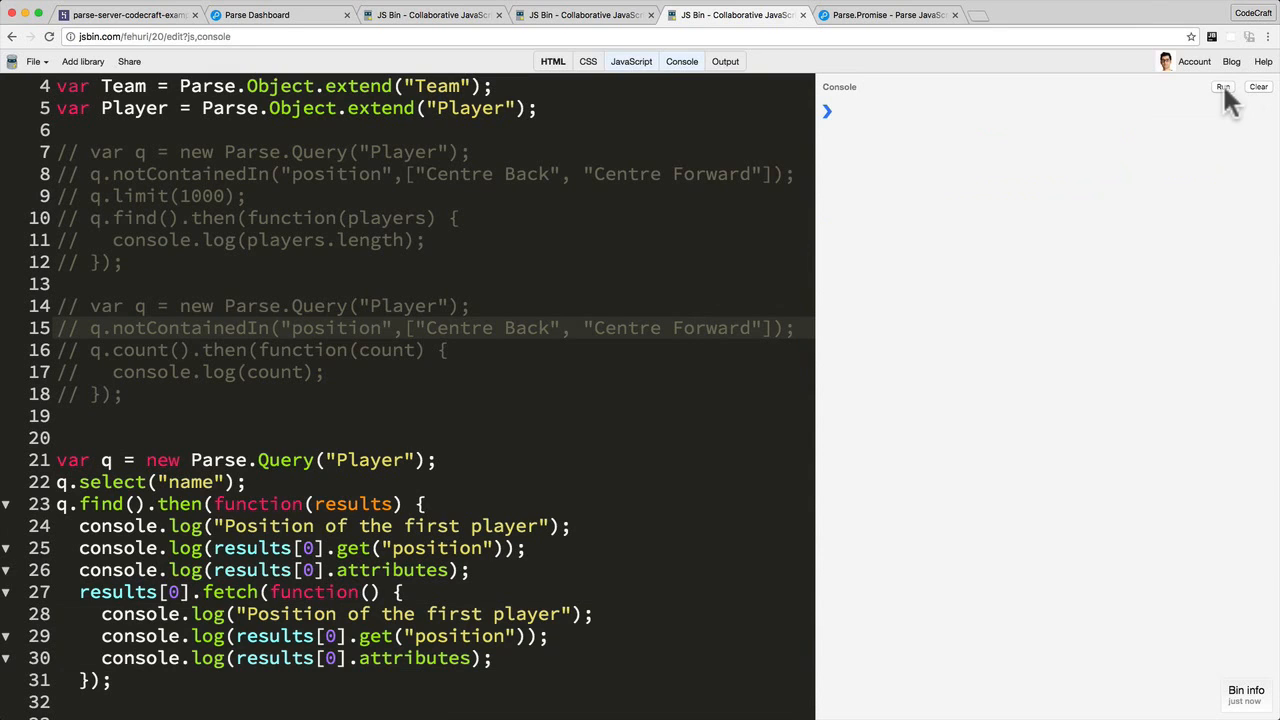
click(1220, 86)
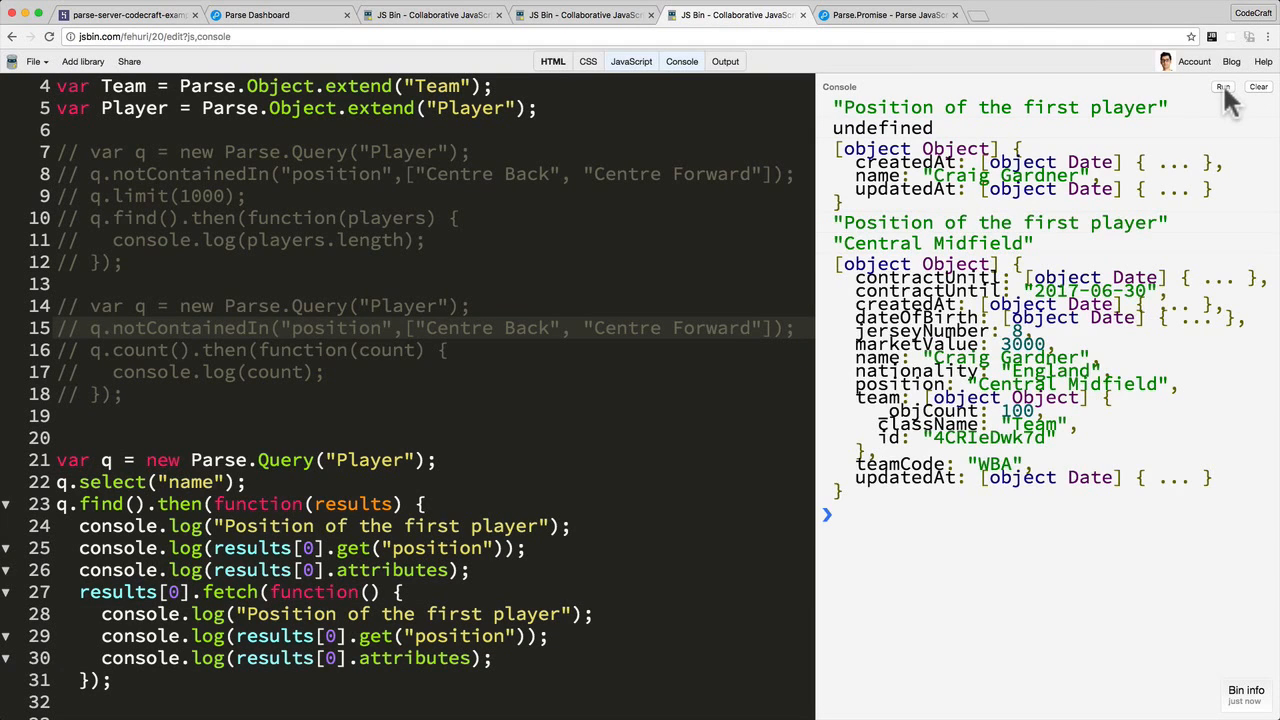